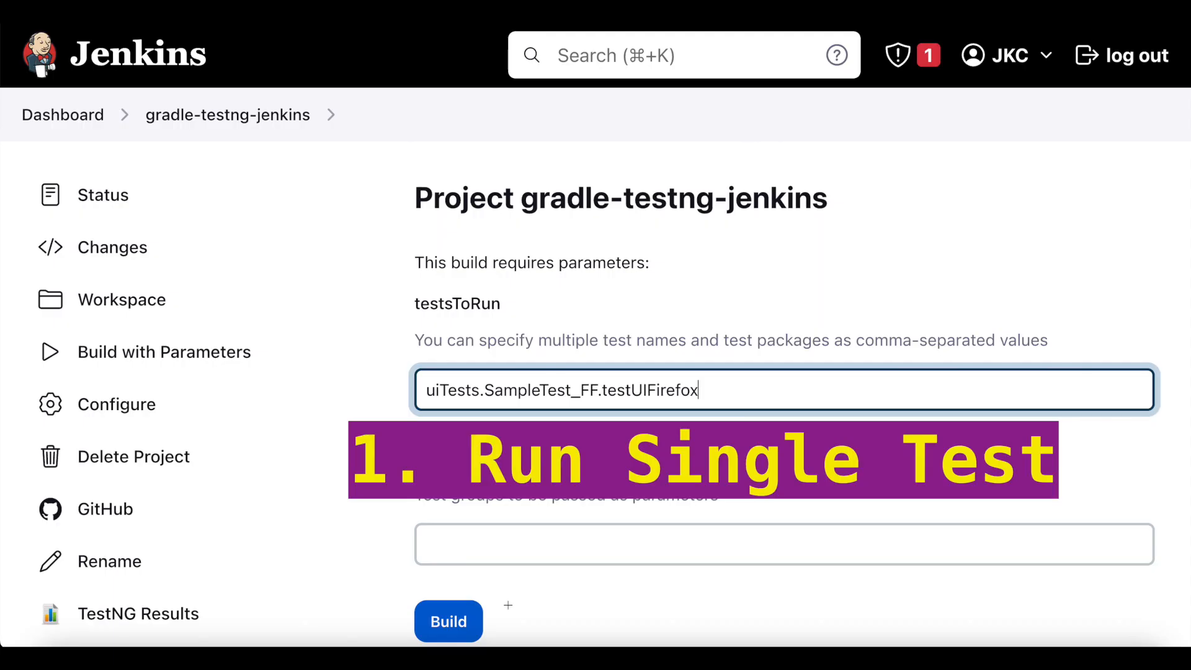
Enter uiTests.*,chromeTests.* as the testsToRun build parameter
type("uiTests.*,chromeTests.*")
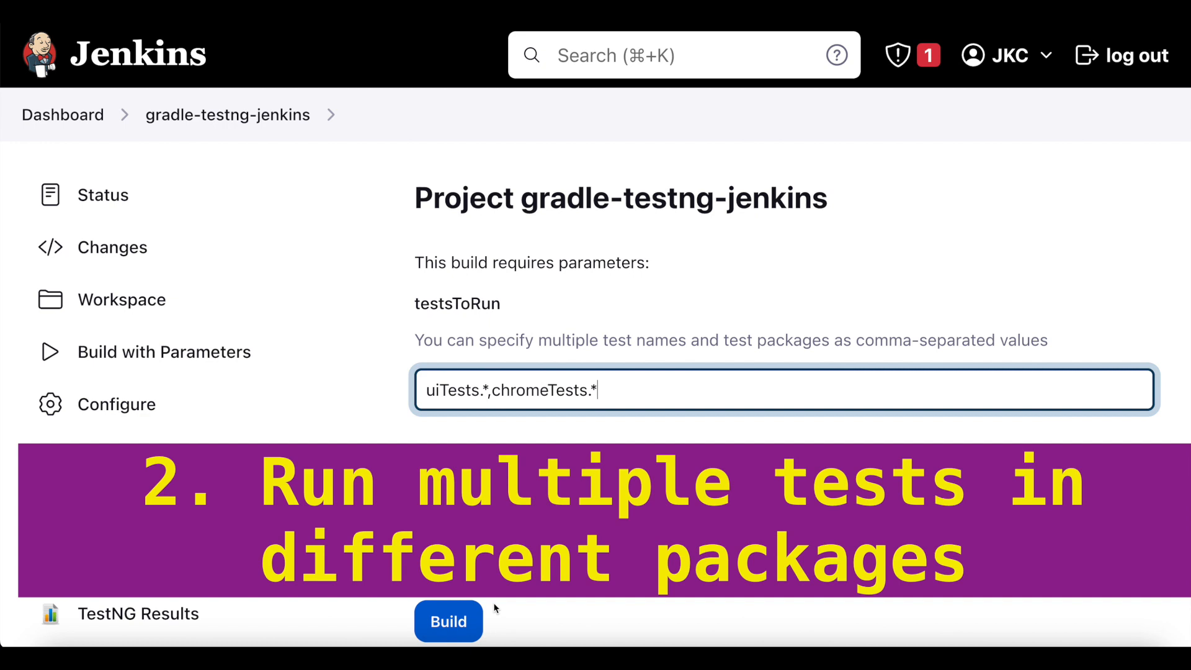
scroll("down", 3)
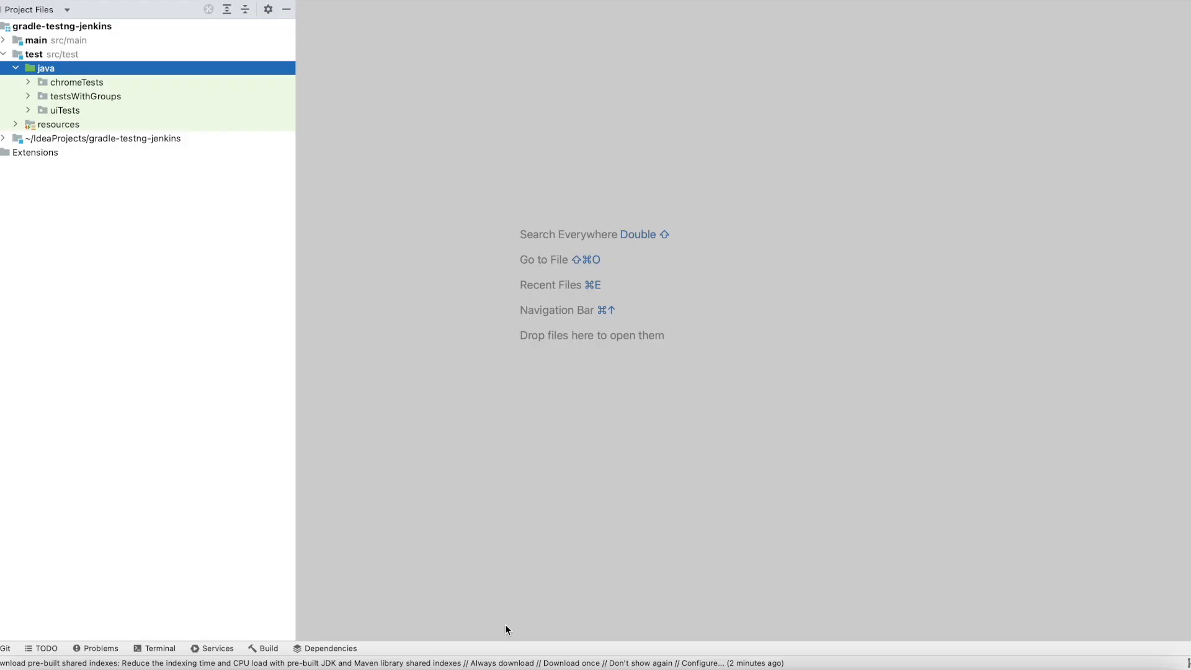
mouse_move(184, 298)
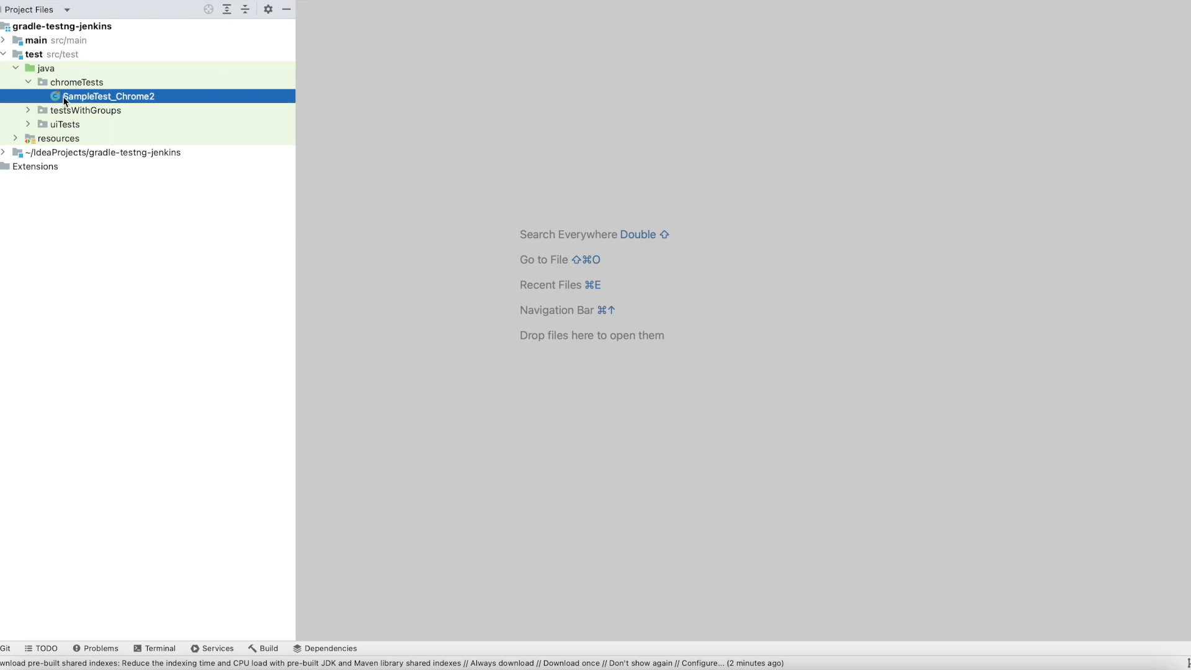
Open SampleTest_Chrome2 from the chromeTests package in the editor
double_click(109, 95)
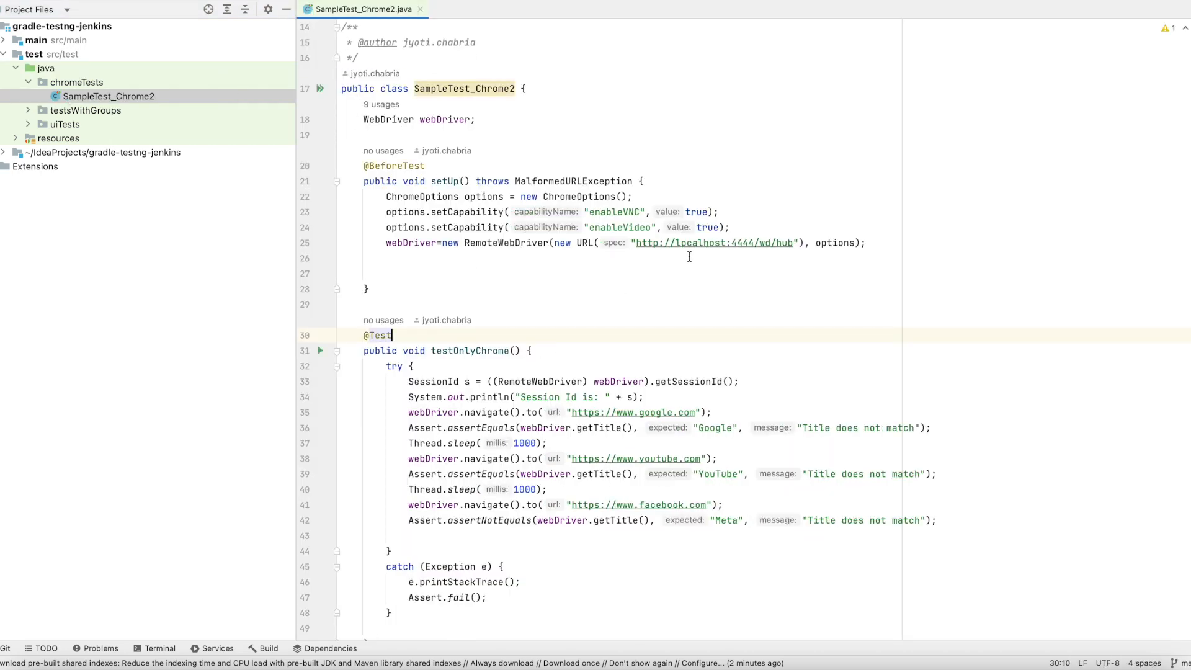
mouse_move(735, 254)
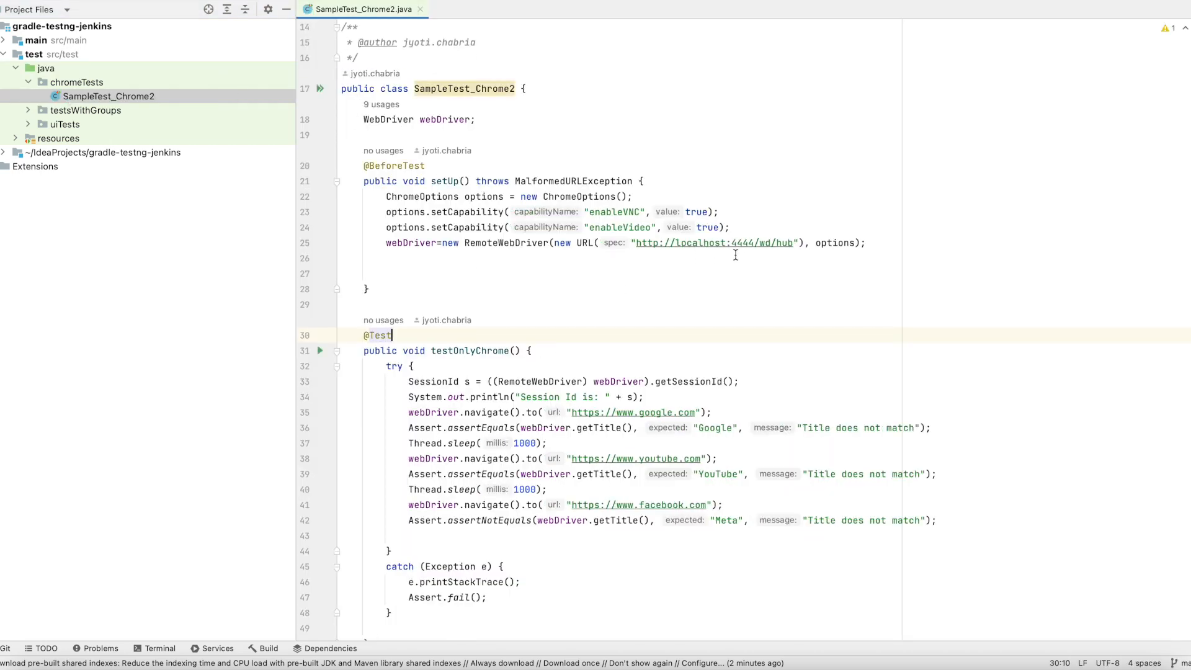
mouse_move(712, 288)
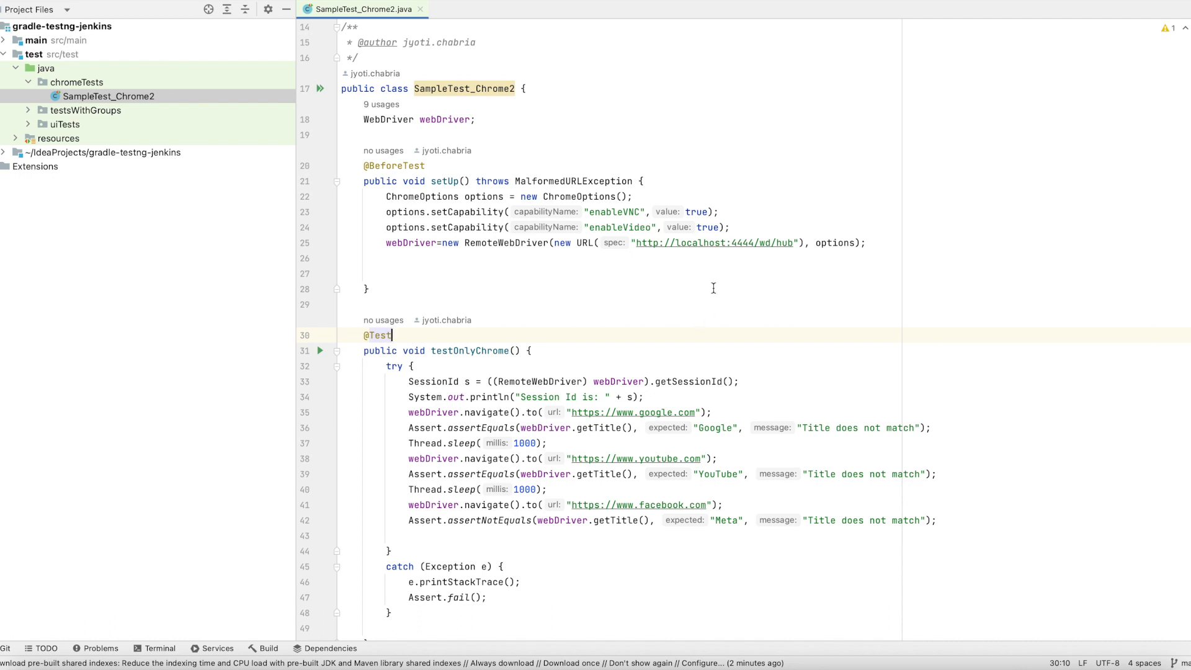
mouse_move(694, 274)
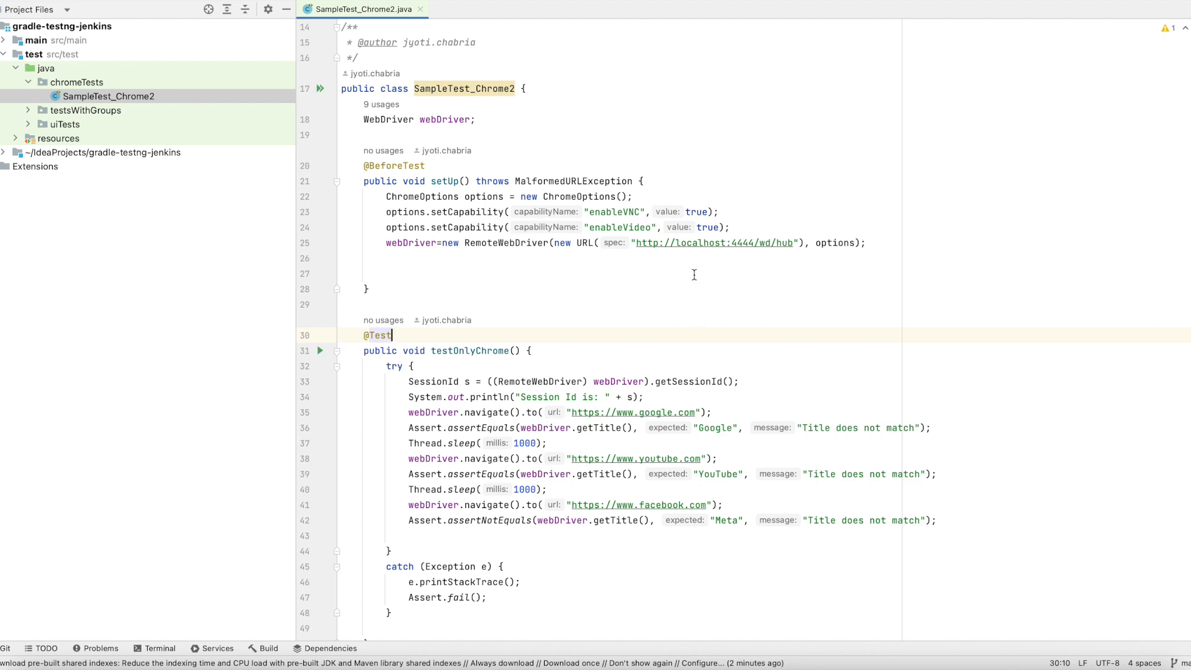
mouse_move(651, 312)
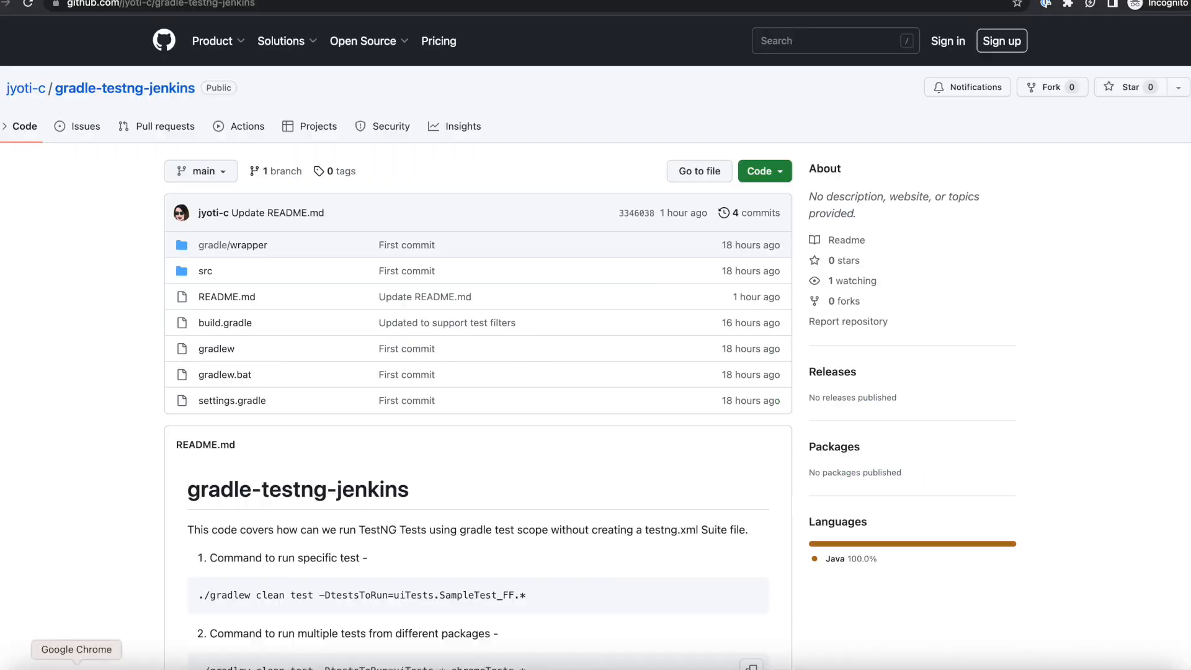
mouse_move(160, 473)
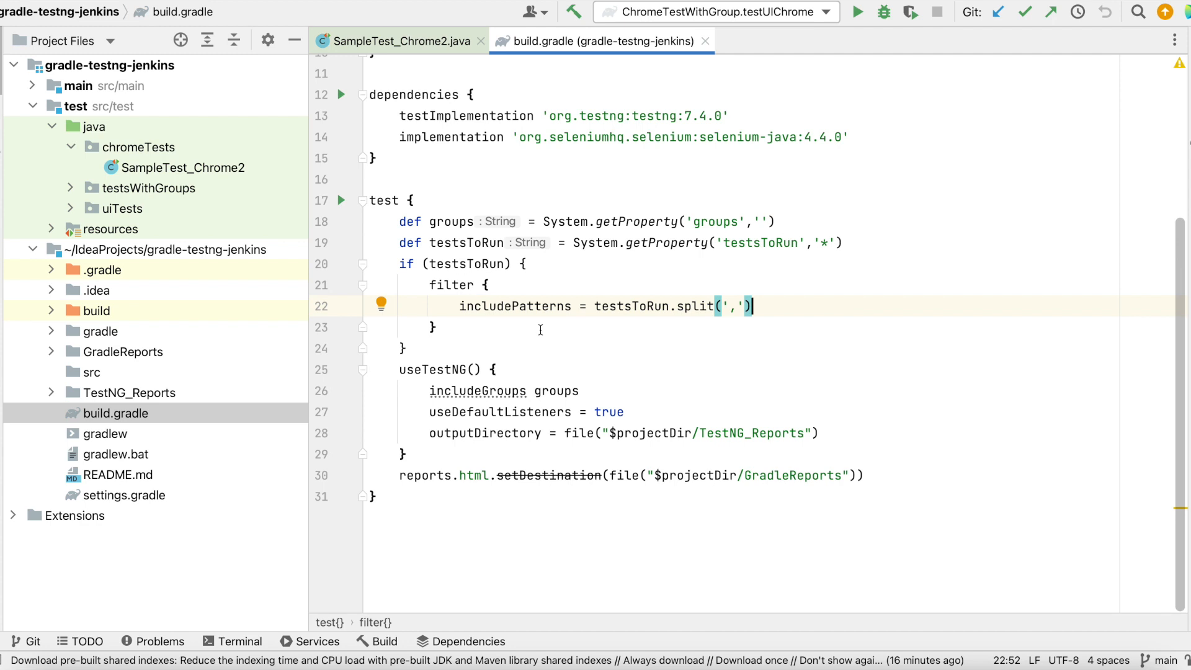
mouse_move(579, 332)
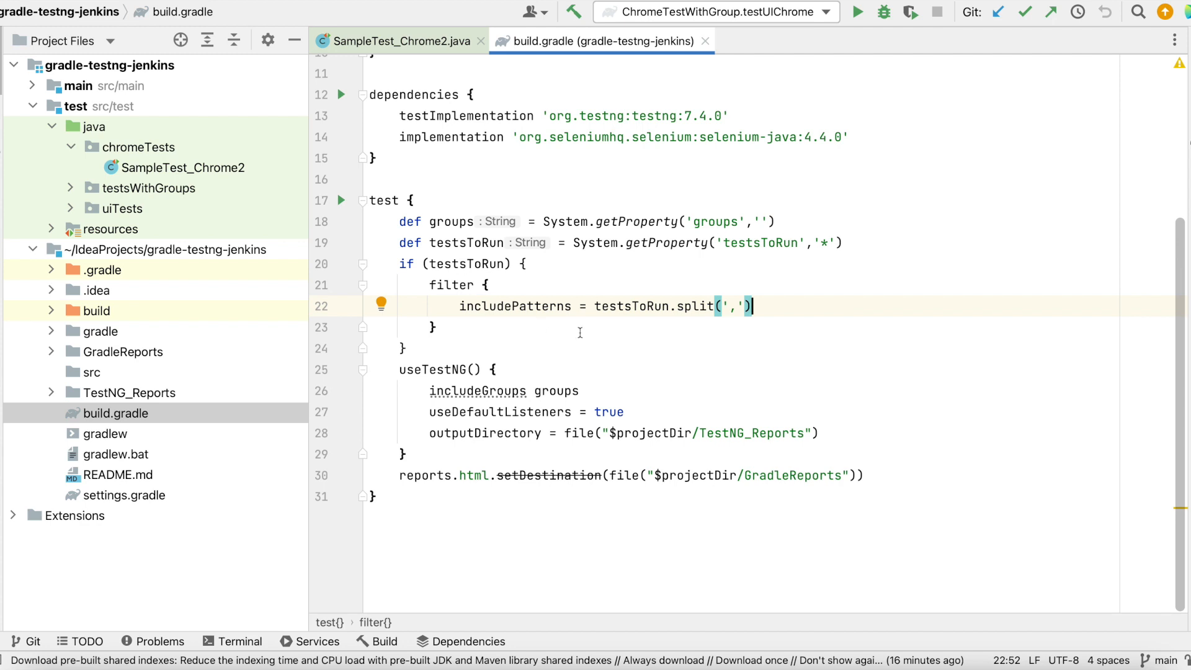
double_click(760, 243)
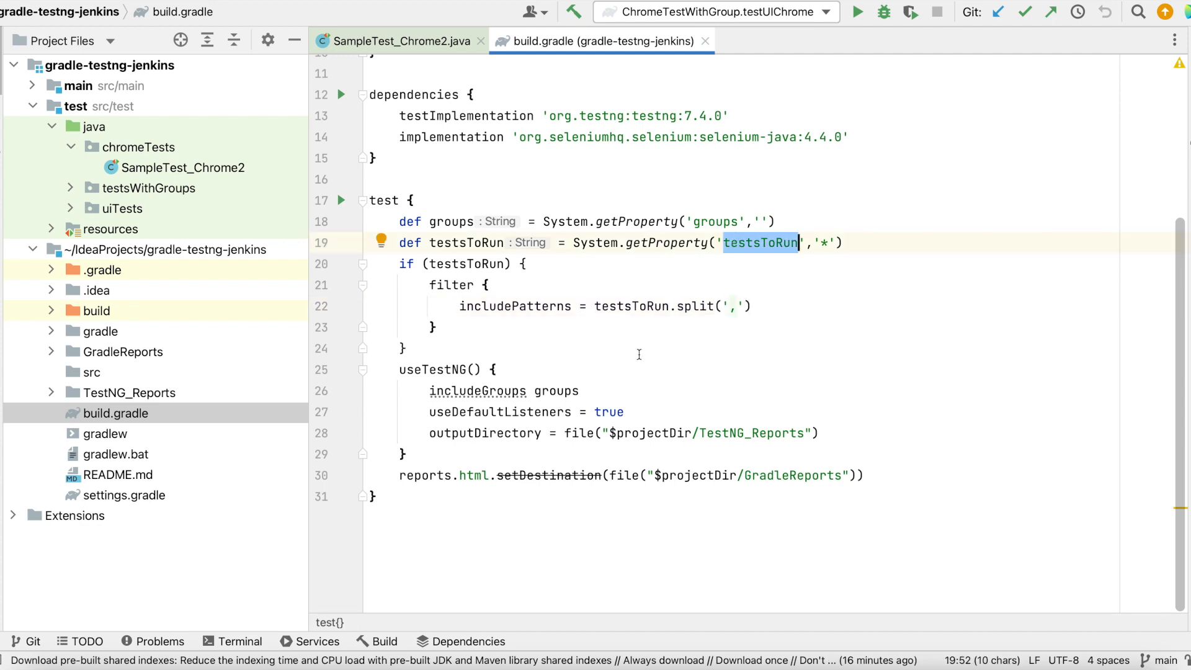
mouse_move(716, 291)
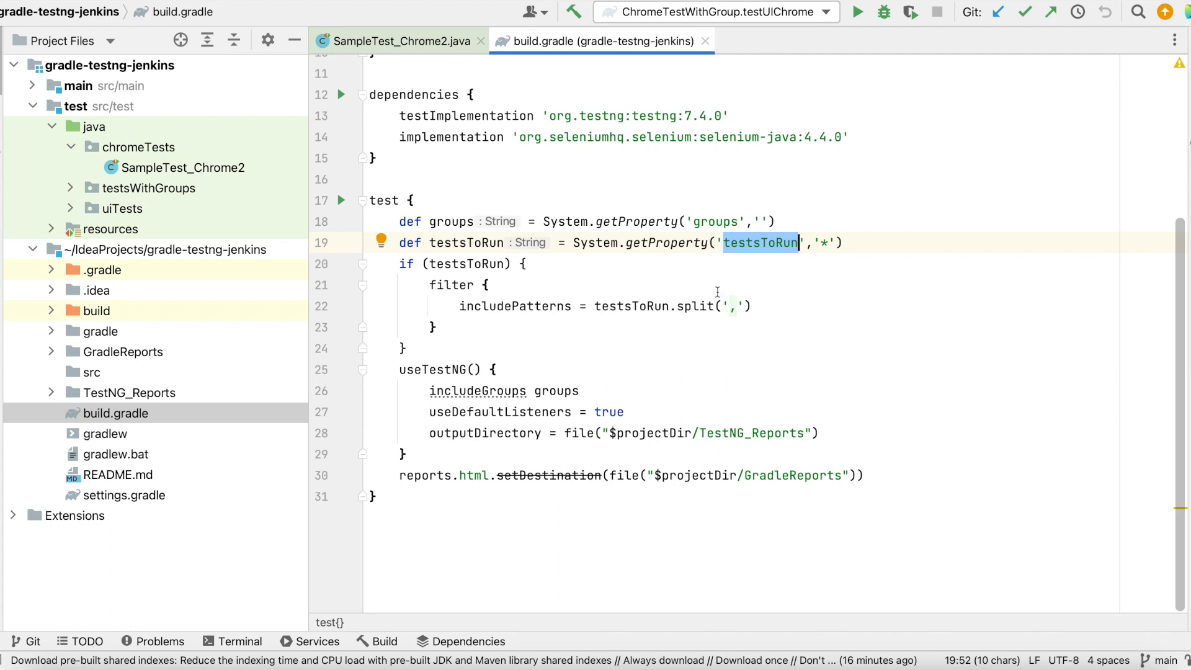
left_click(731, 305)
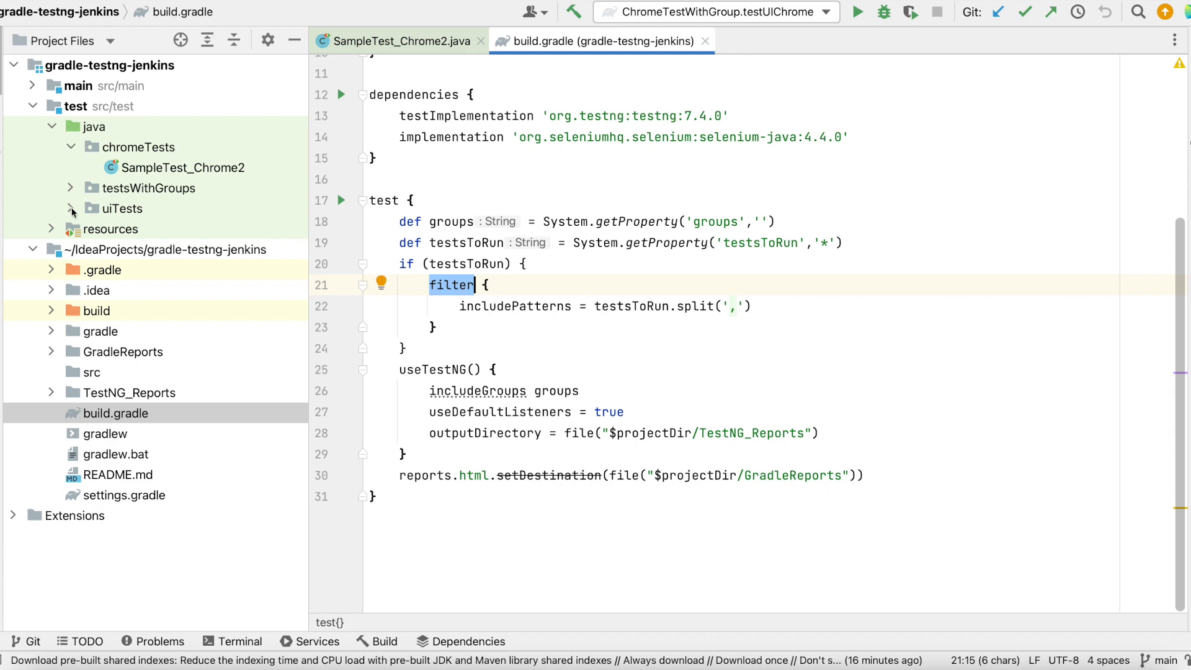
double_click(165, 249)
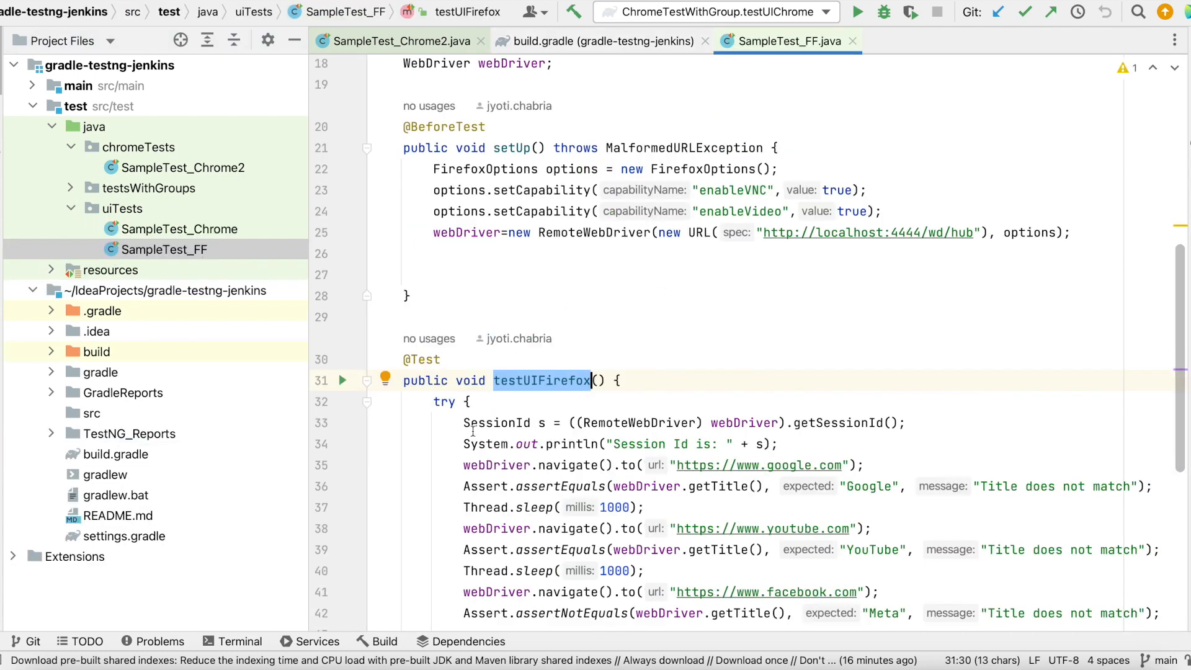
mouse_move(593, 444)
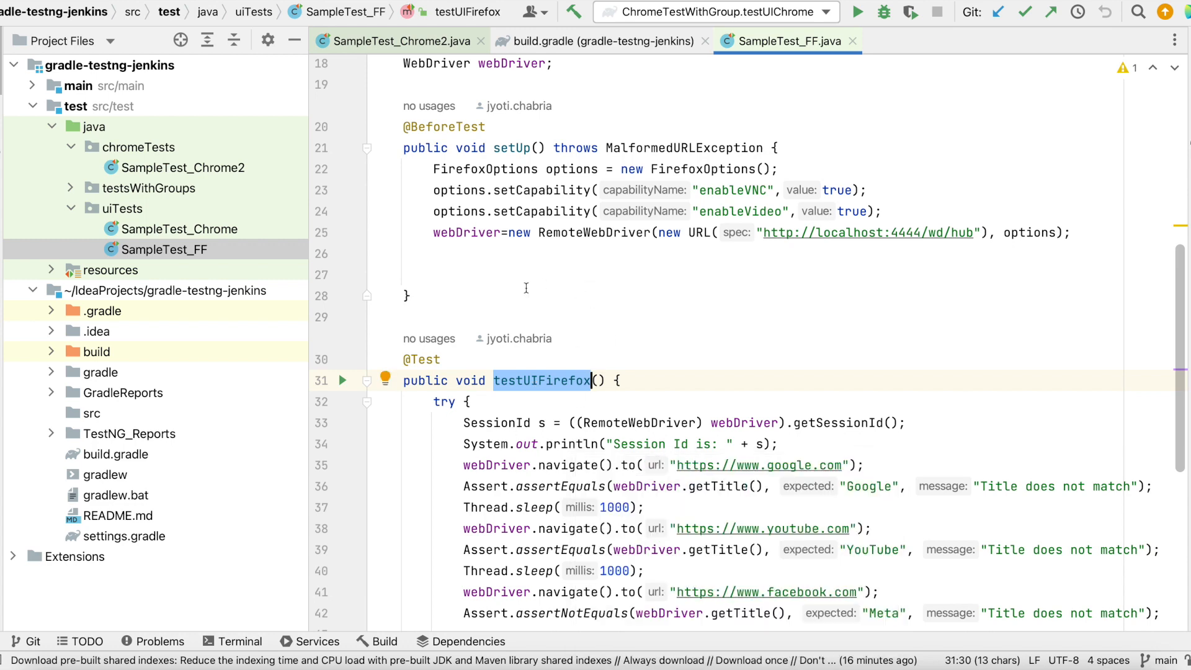
mouse_move(539, 390)
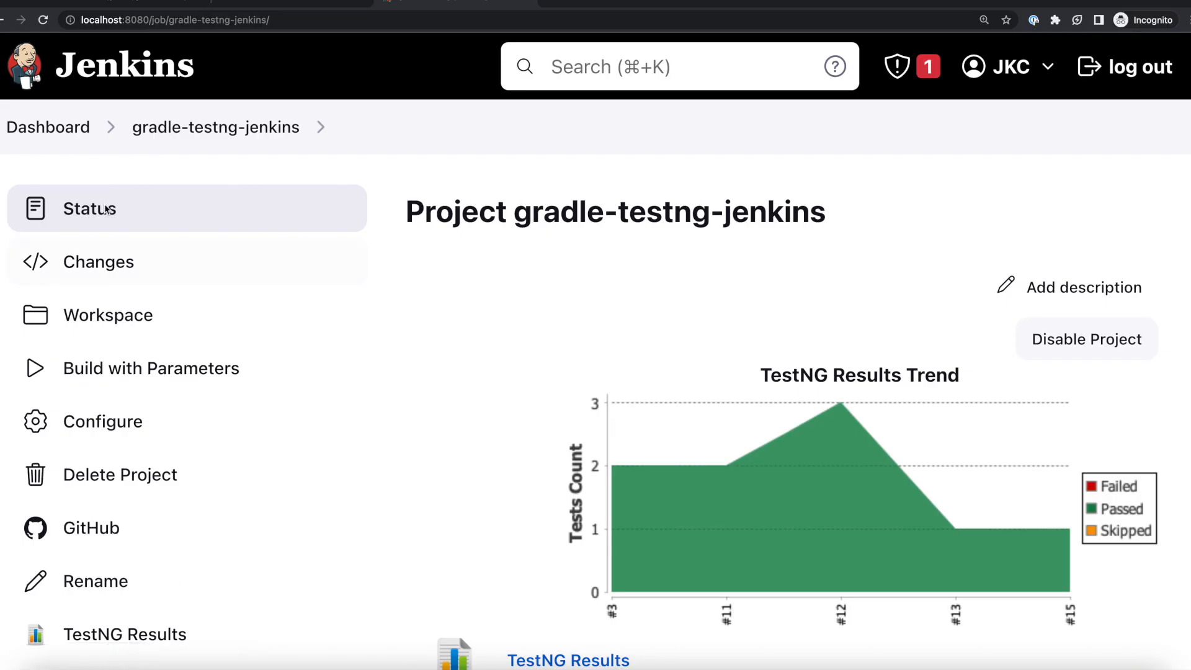
Build gradle-testng-jenkins with testsToRun uiTests.SampleTest_FF.testUIFirefox
left_click(151, 368)
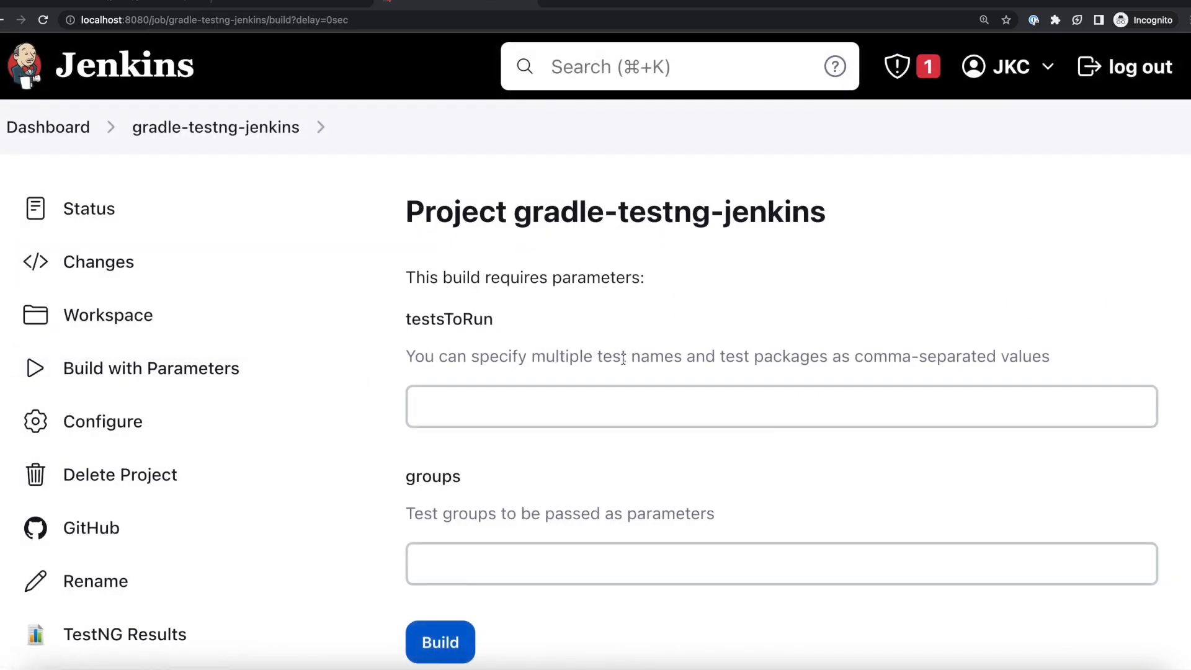
type("uiTests.SampleTest_FF.testUIFirefox")
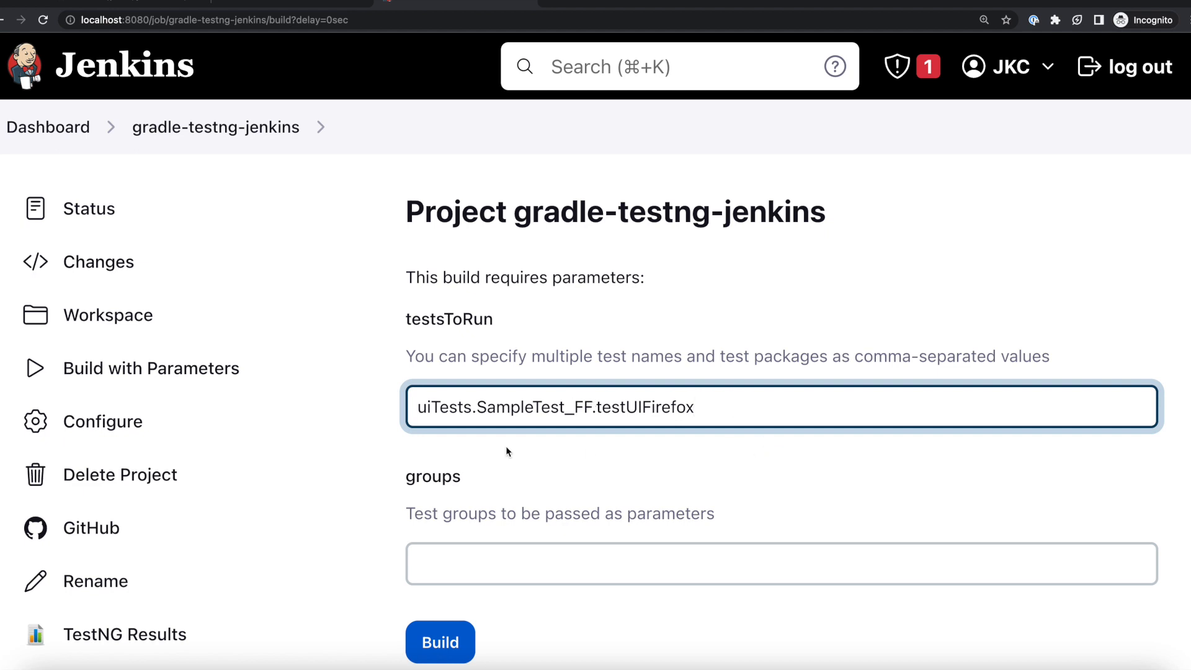
double_click(644, 407)
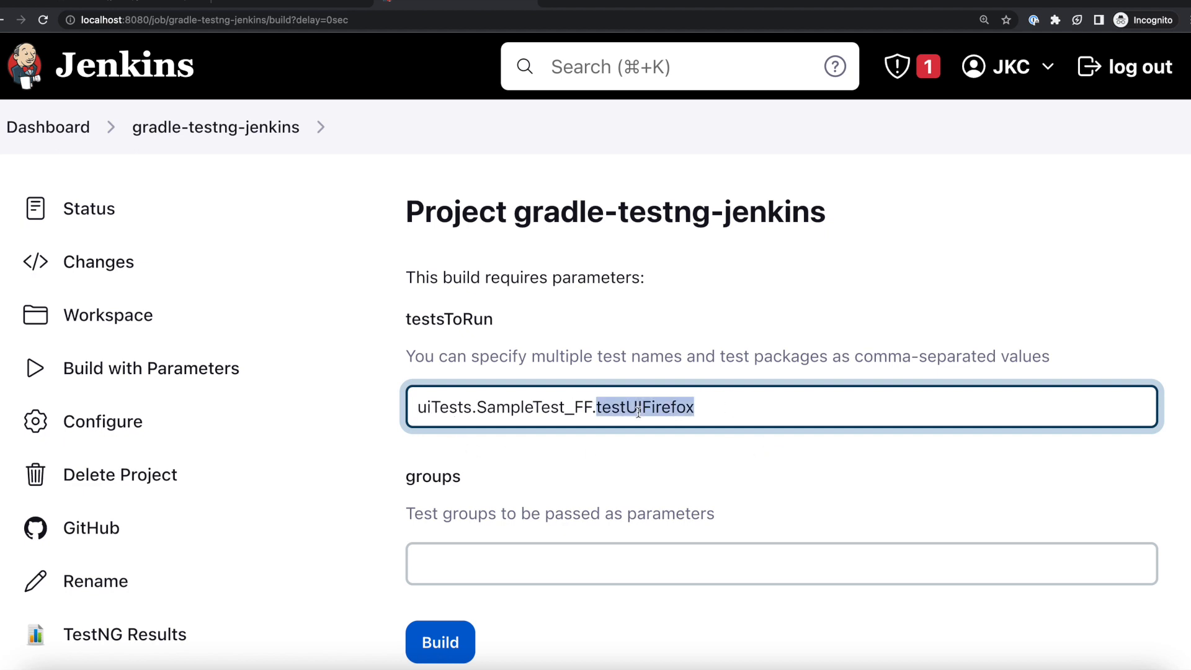
left_click(439, 642)
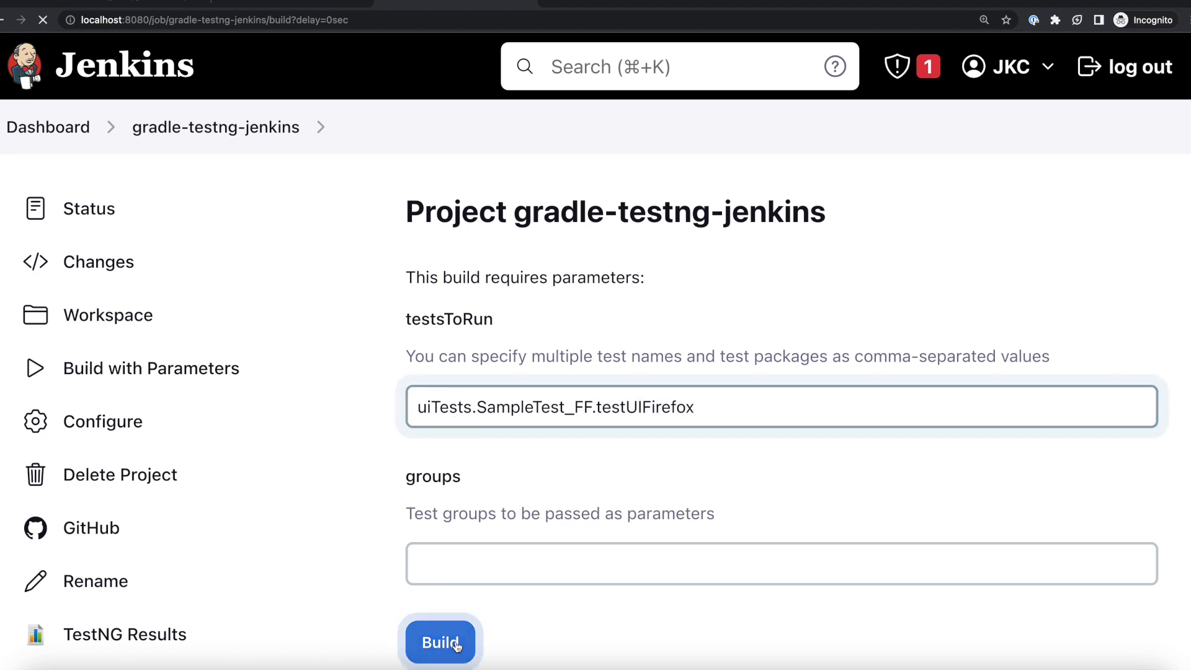
left_click(439, 641)
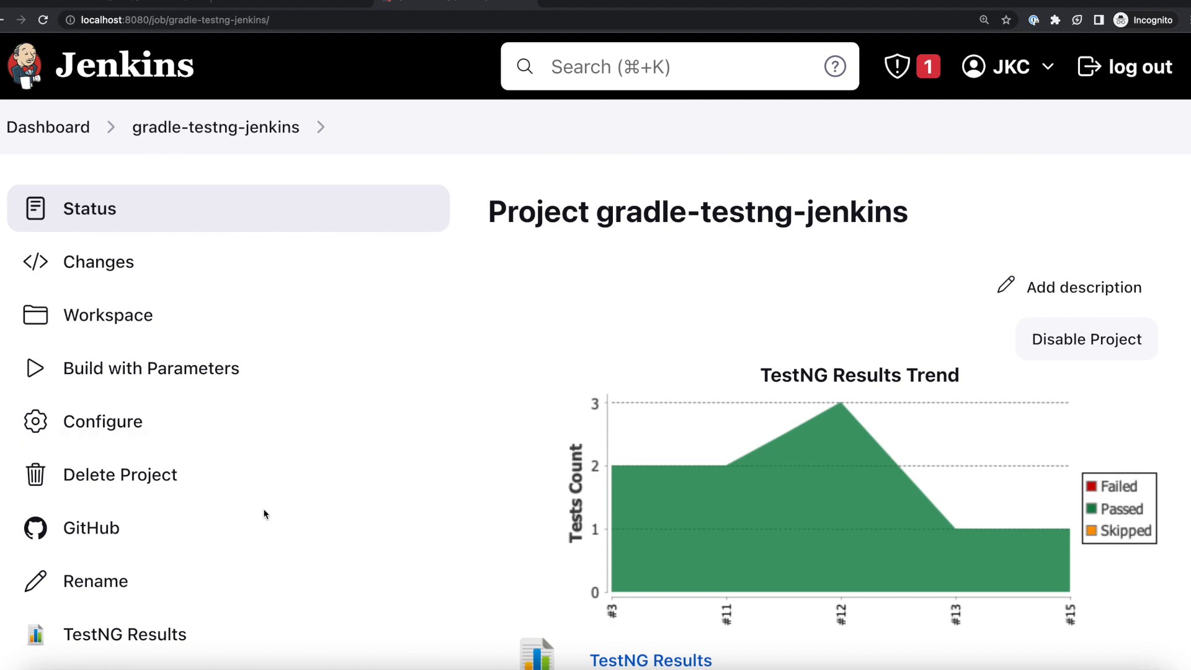
View build #16's TestNG uiTests package results showing testUIFirefox passed
scroll("down", 3)
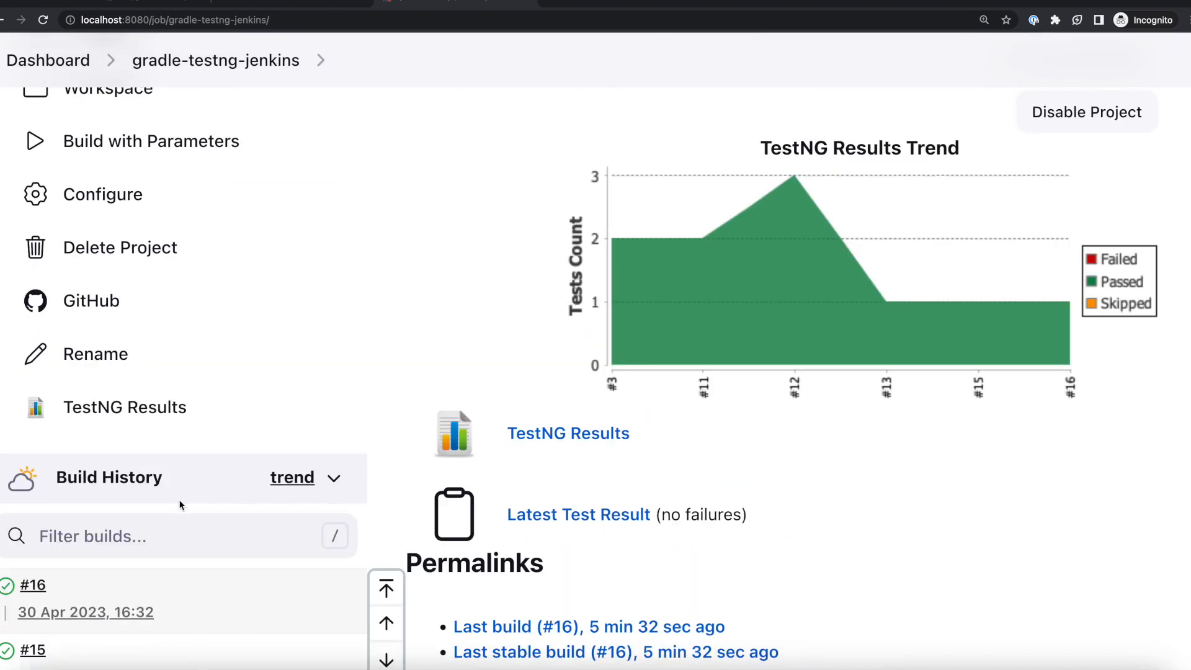
left_click(33, 585)
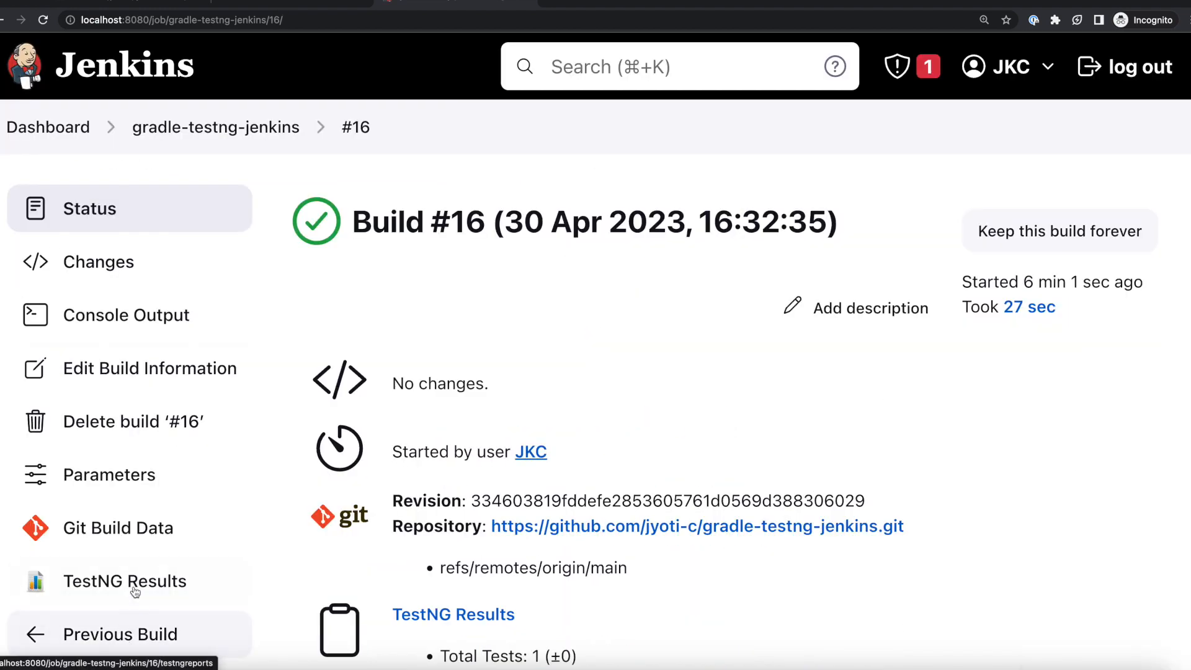
left_click(125, 581)
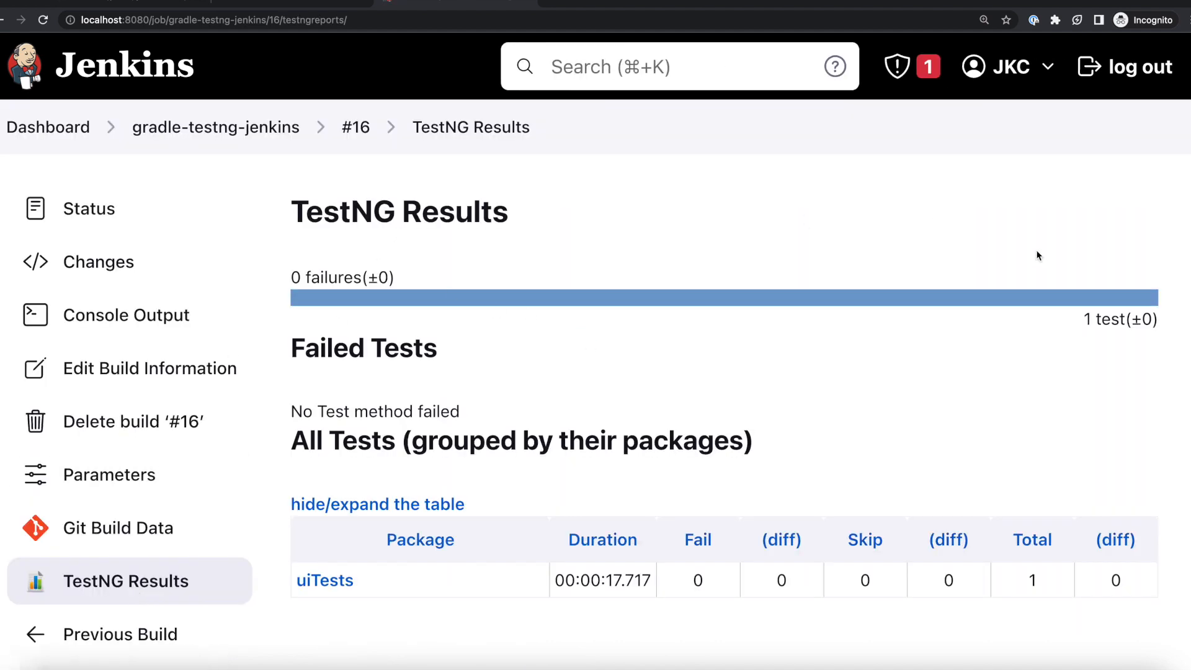
mouse_move(316, 624)
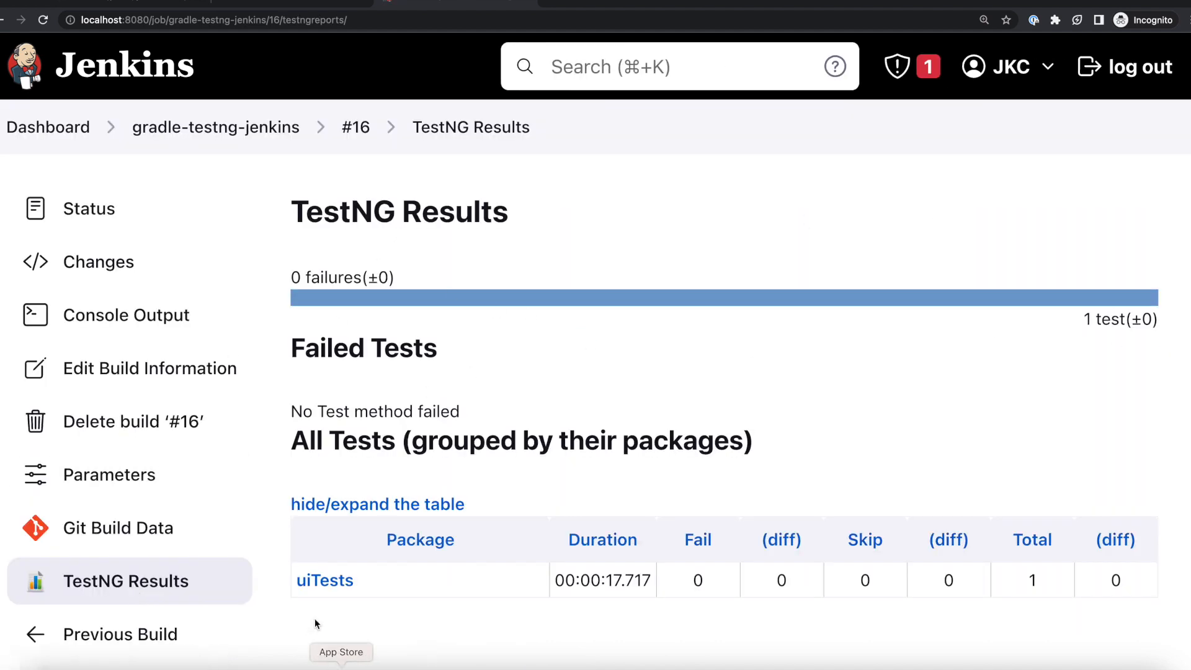
left_click(325, 581)
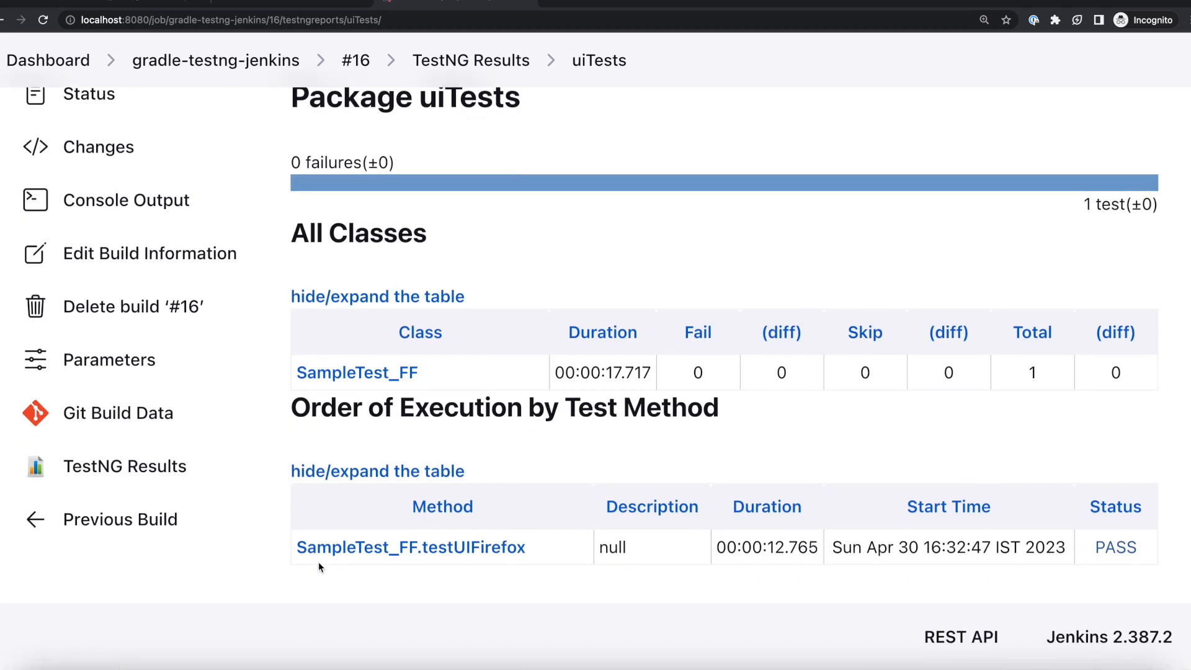
mouse_move(562, 552)
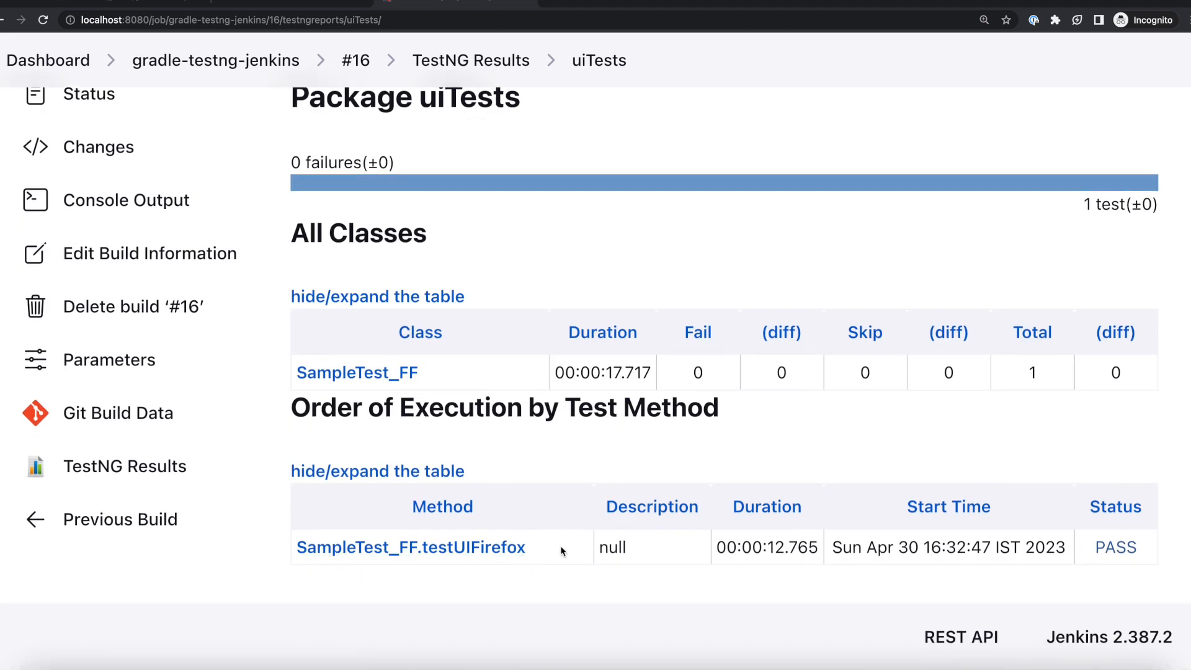
mouse_move(215, 61)
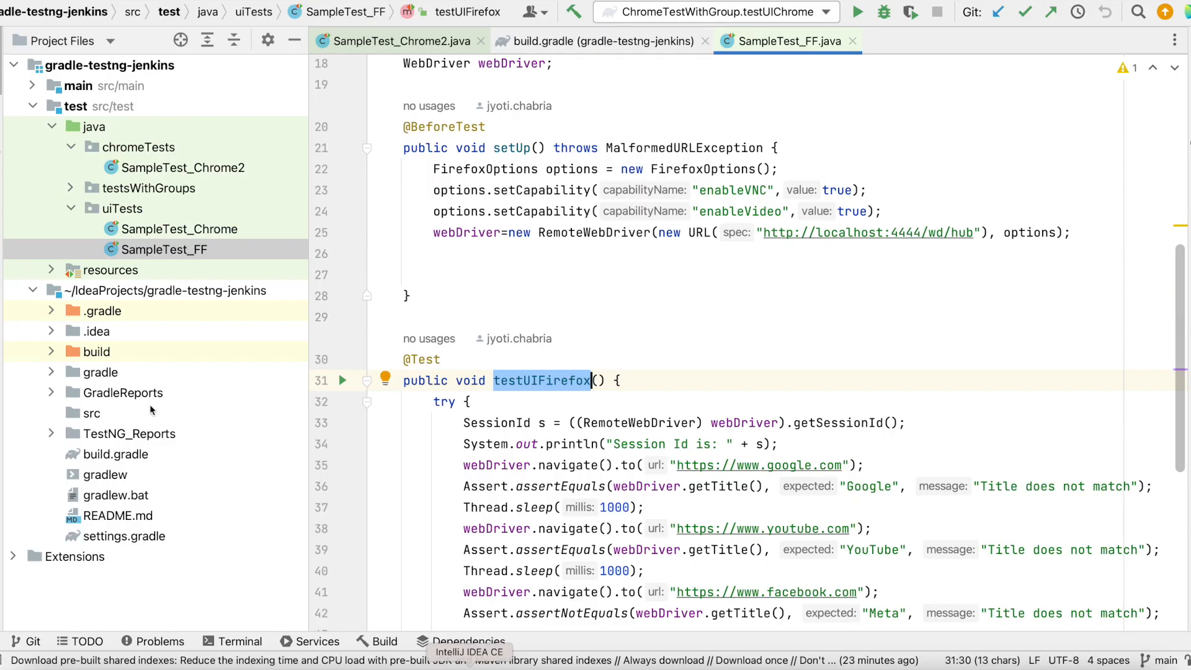
mouse_move(119, 213)
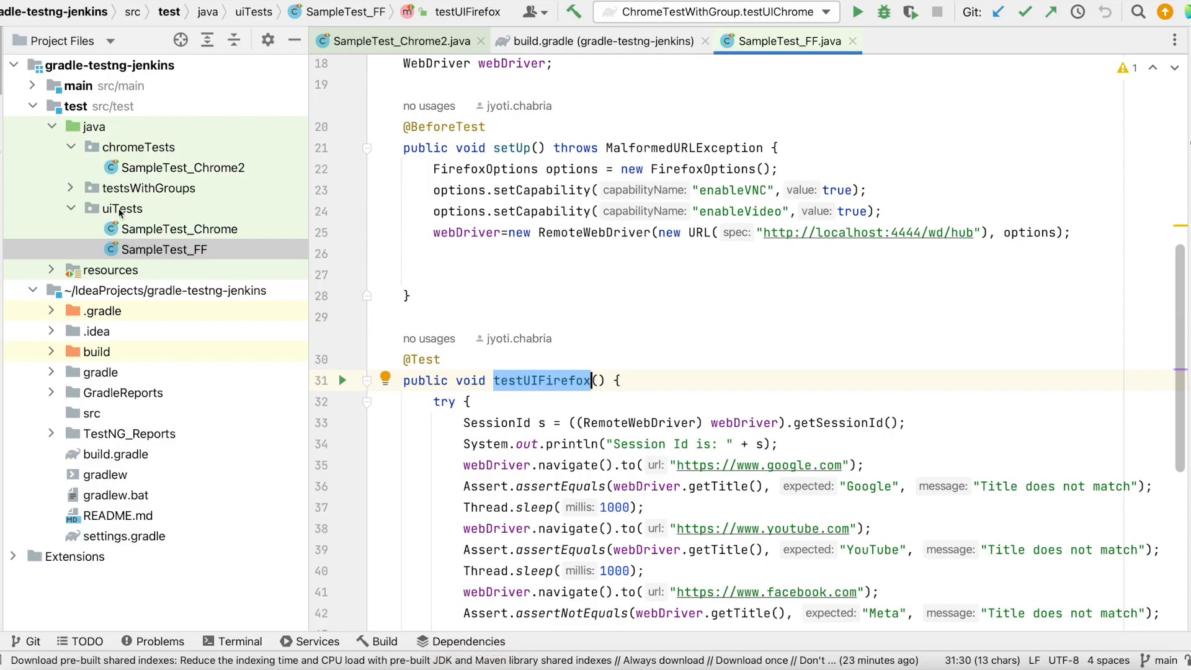
Switch back to the Jenkins gradle-testng-jenkins project page after reviewing test packages
left_click(120, 208)
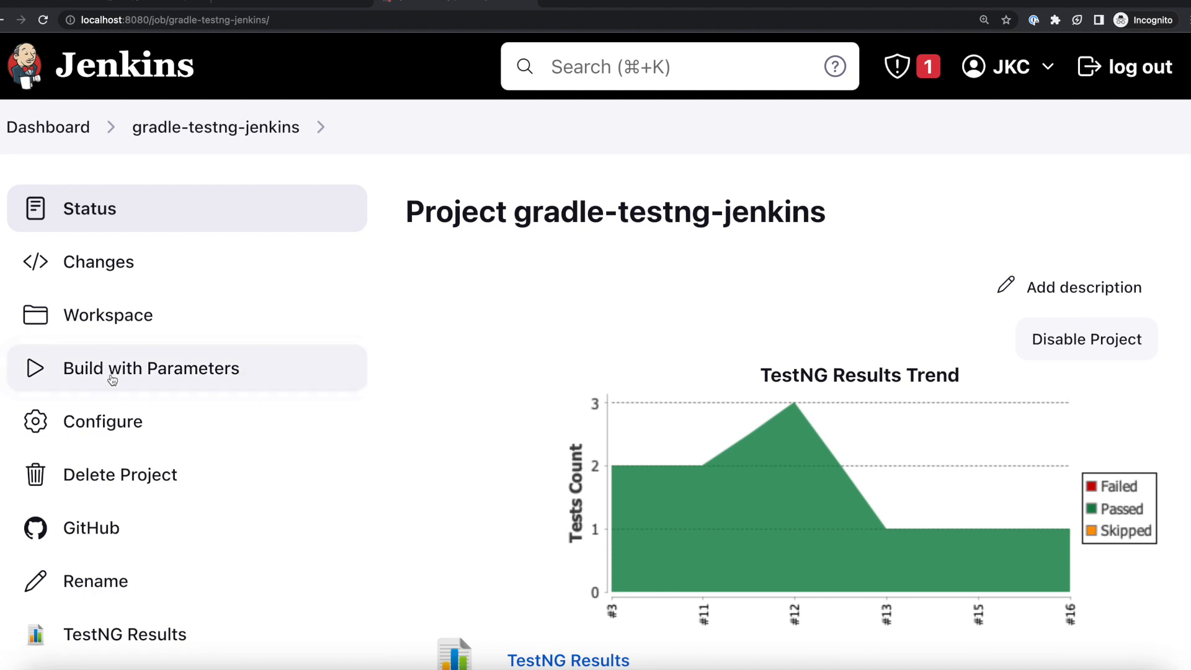
Start a parameterized build with testsToRun set to uiTests.*,chromeTests.*
left_click(151, 368)
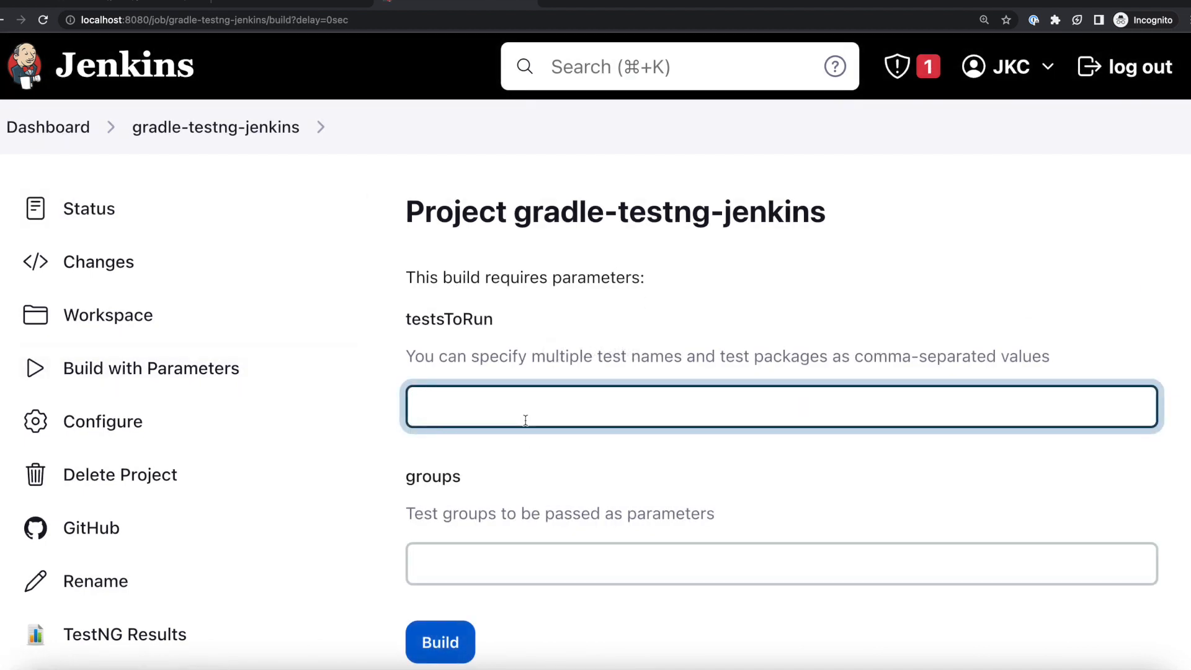
type("uiTest")
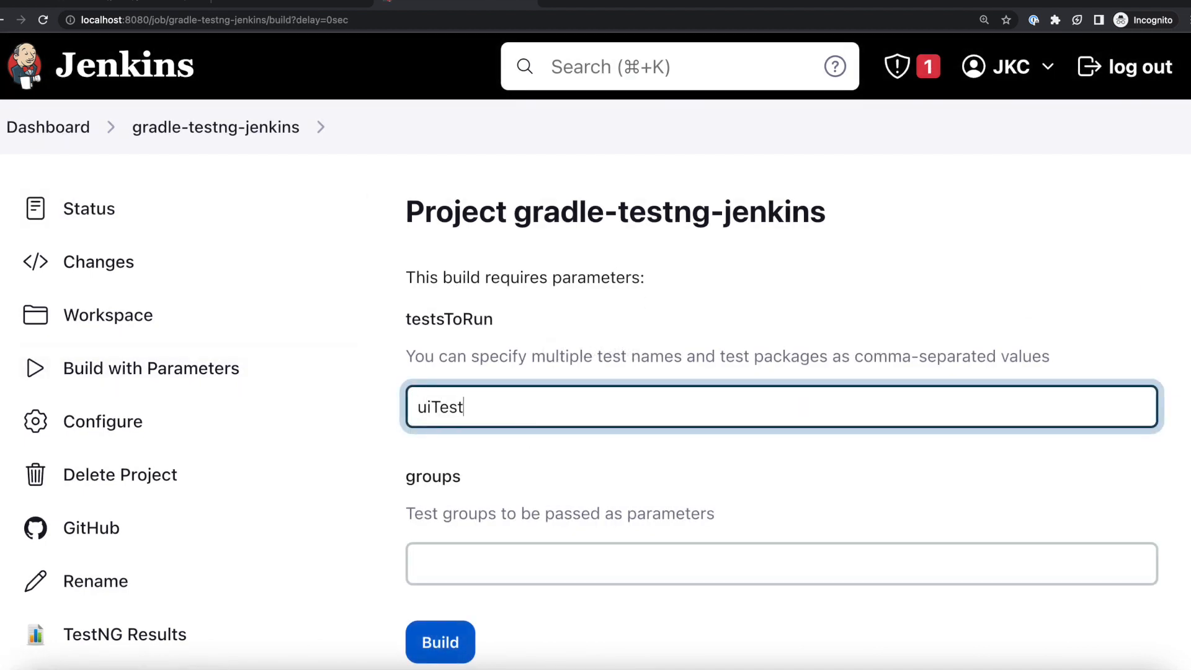
type("s.*,")
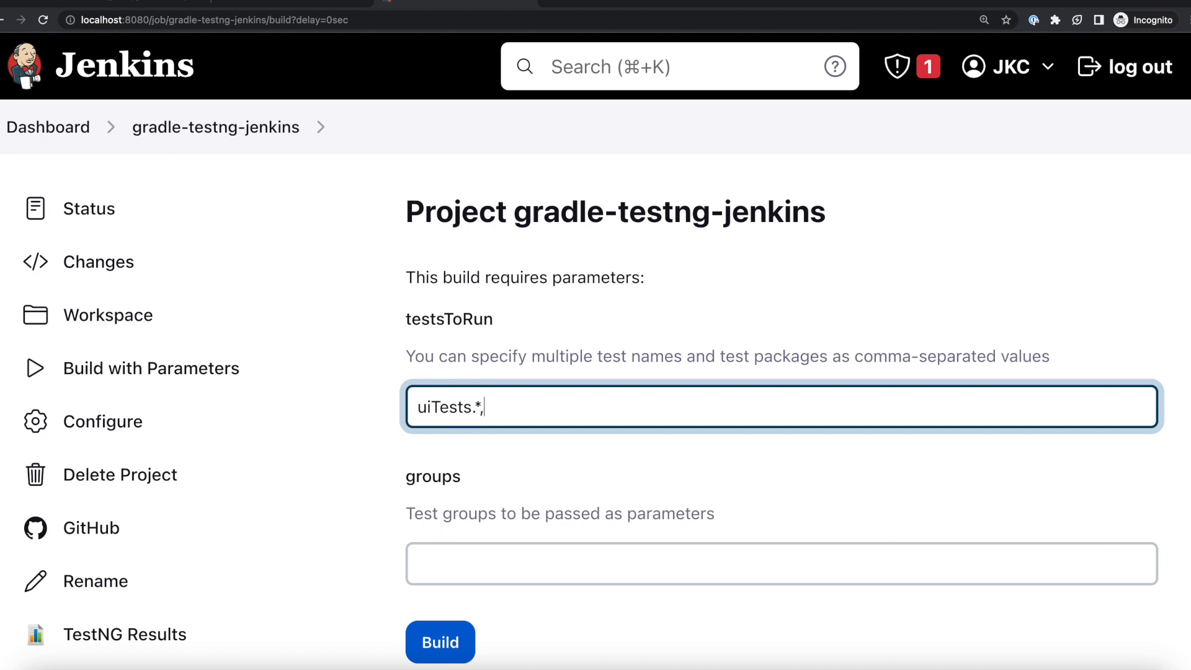
type("chromeTest")
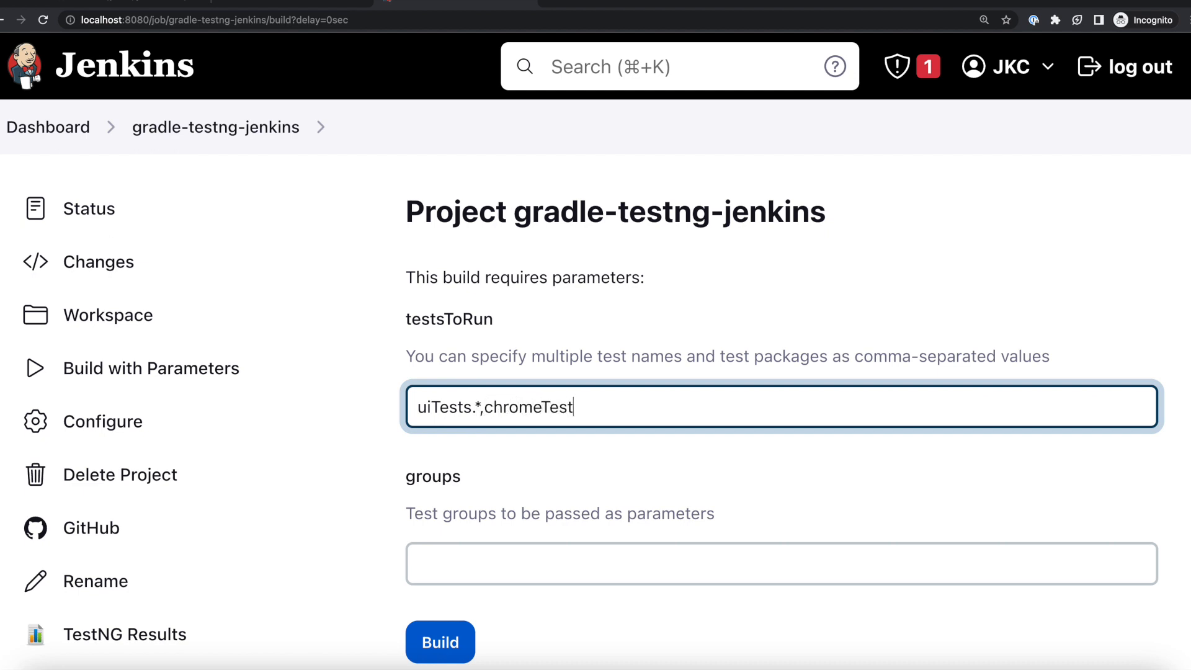
type("s.*")
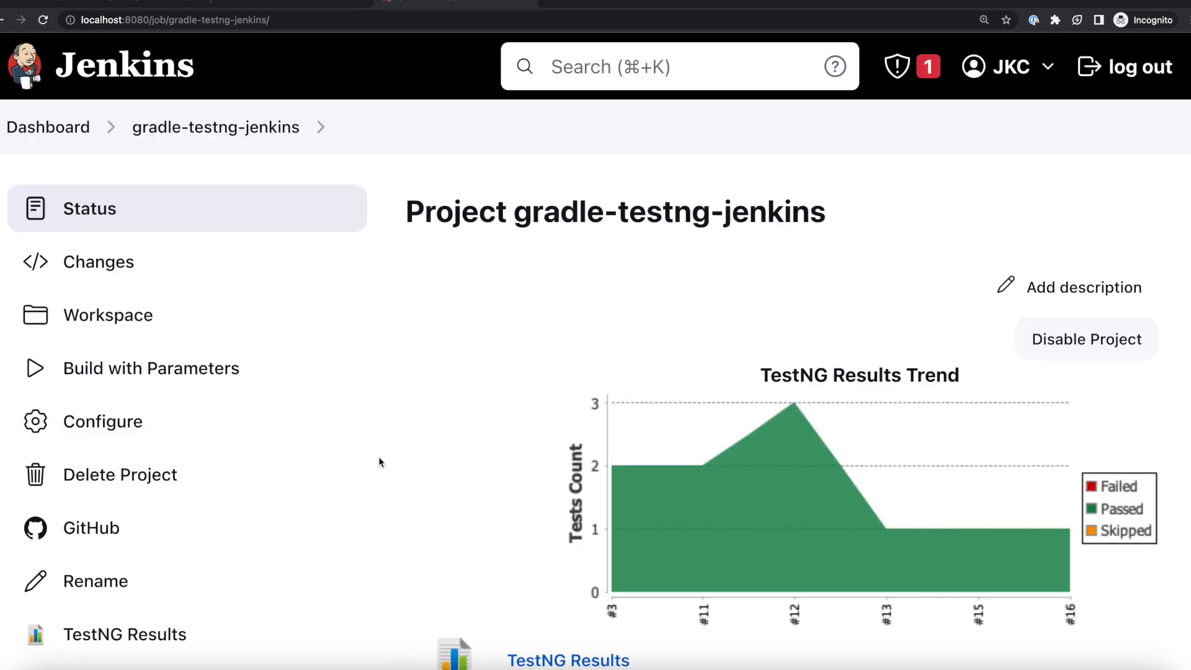
Open build #17 and review its three passing TestNG tests
scroll("down", 3)
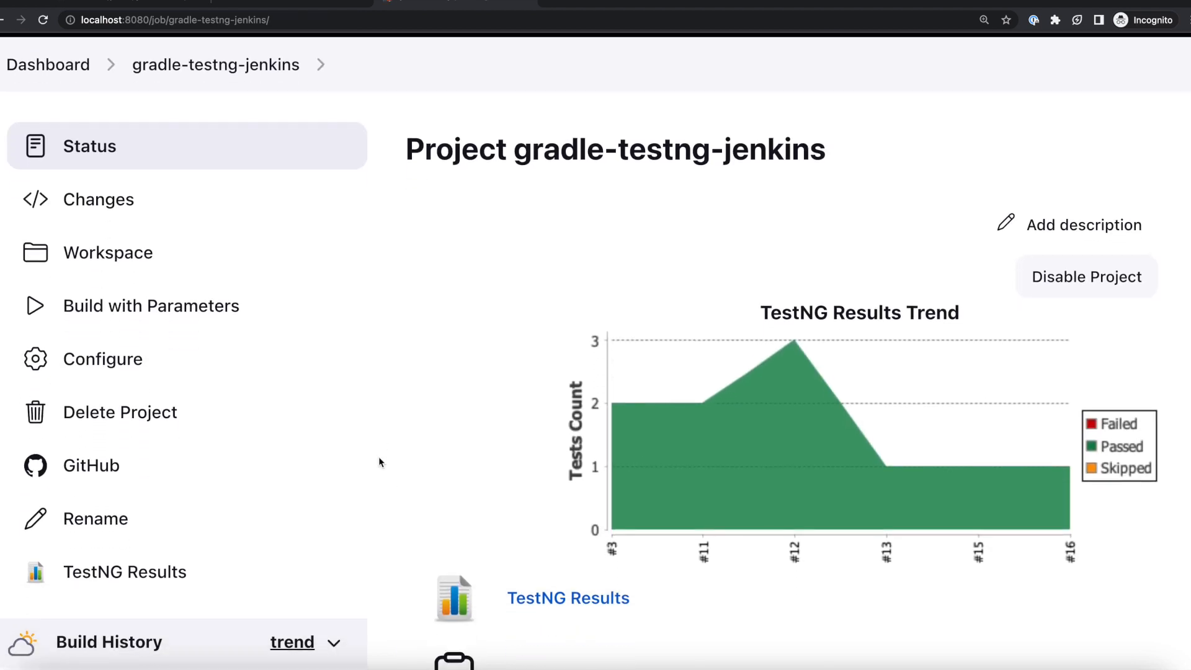
scroll("down", 3)
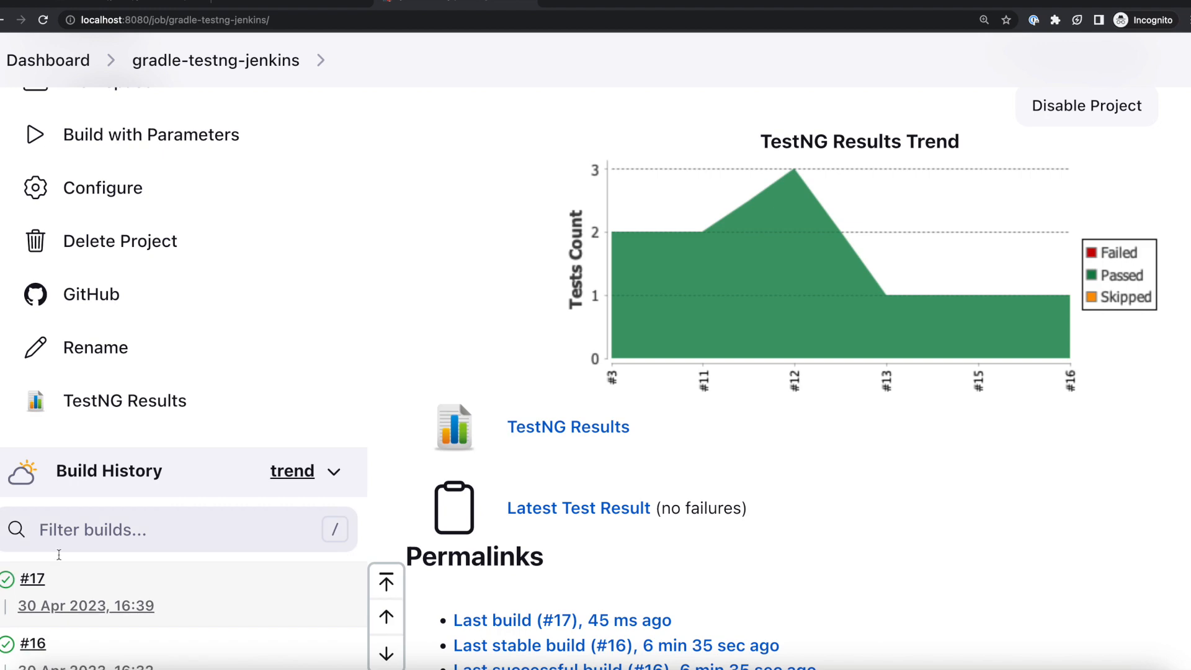
left_click(33, 578)
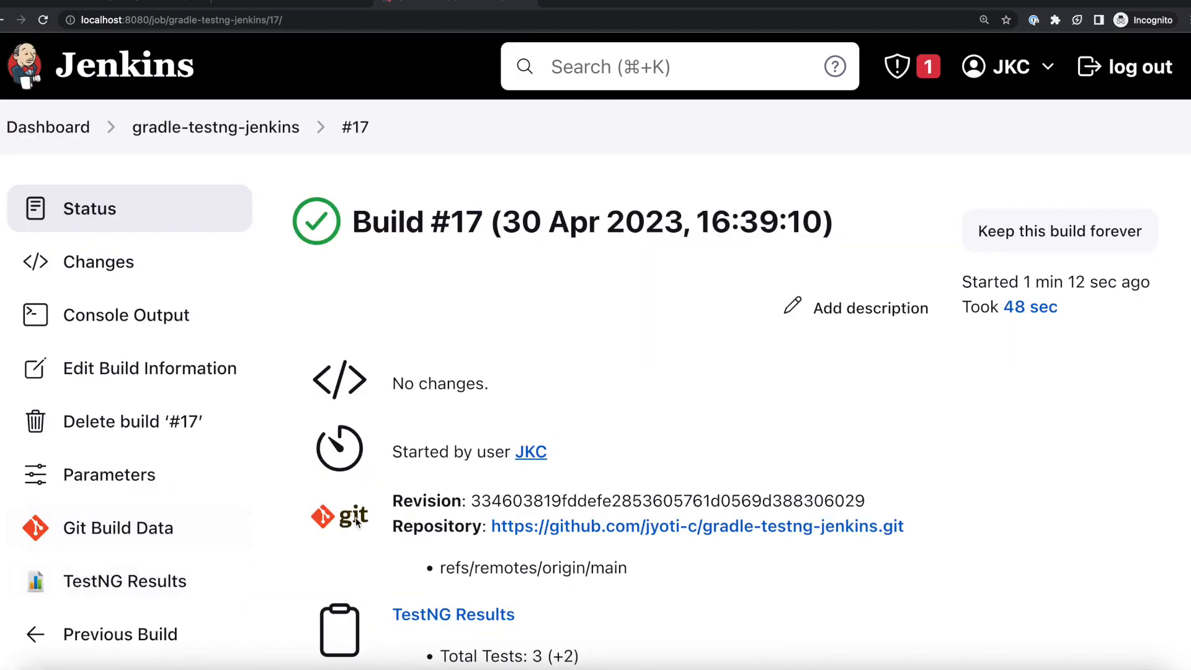
scroll("down", 3)
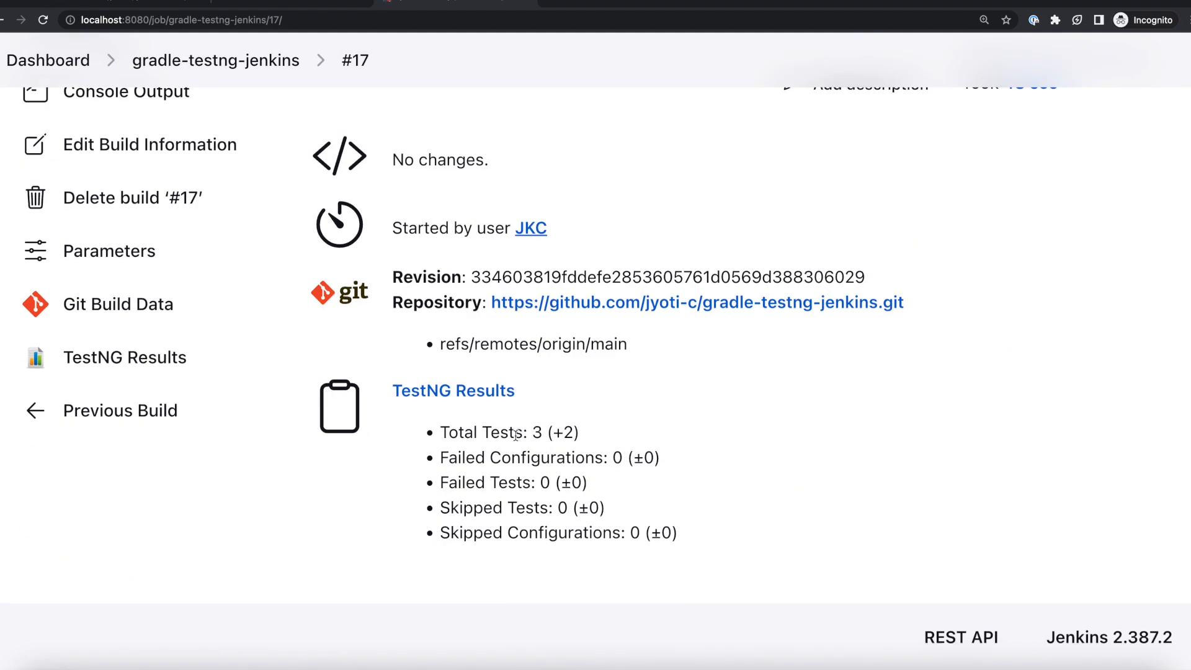
scroll("up", 3)
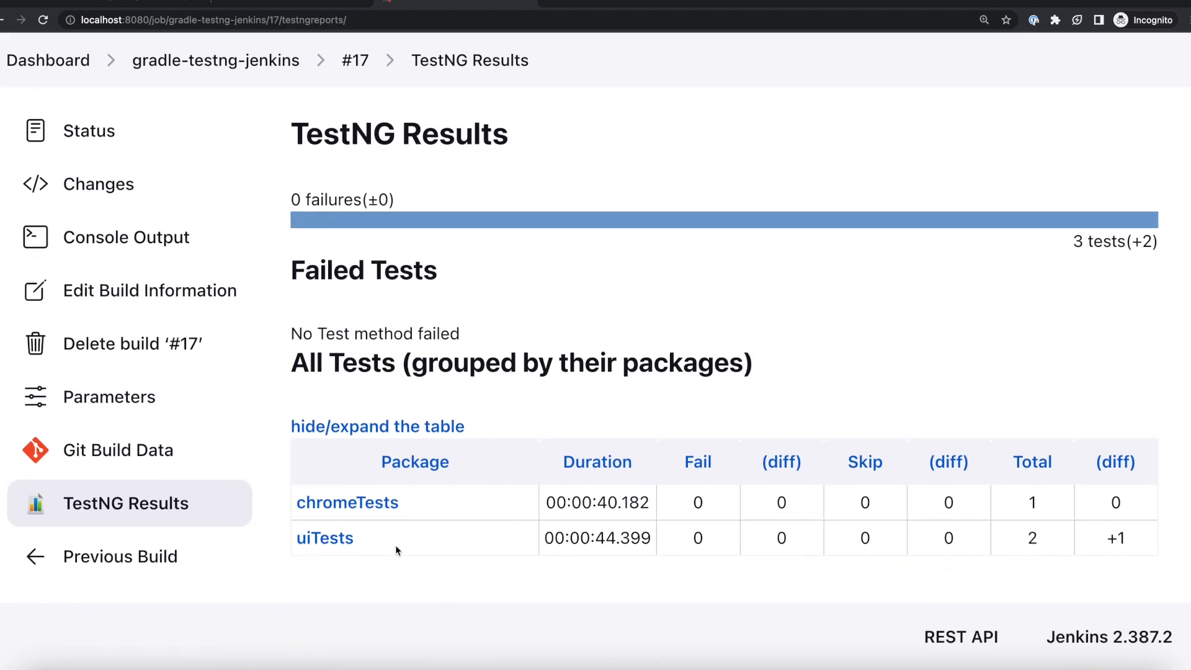
mouse_move(513, 520)
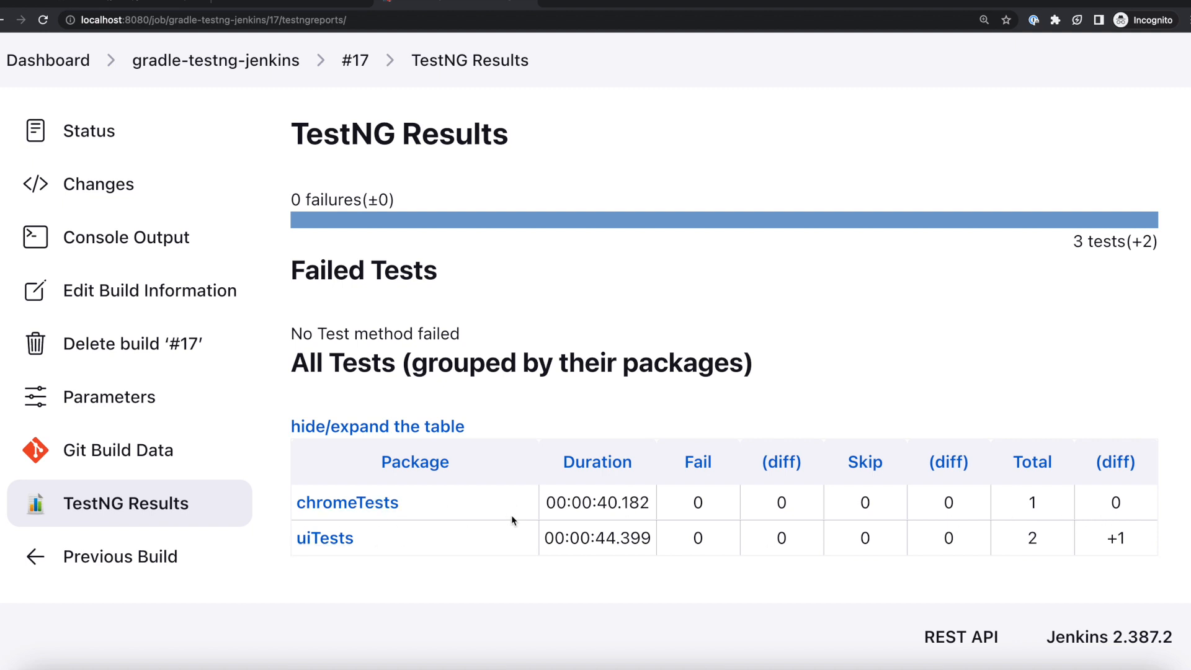
scroll("up", 3)
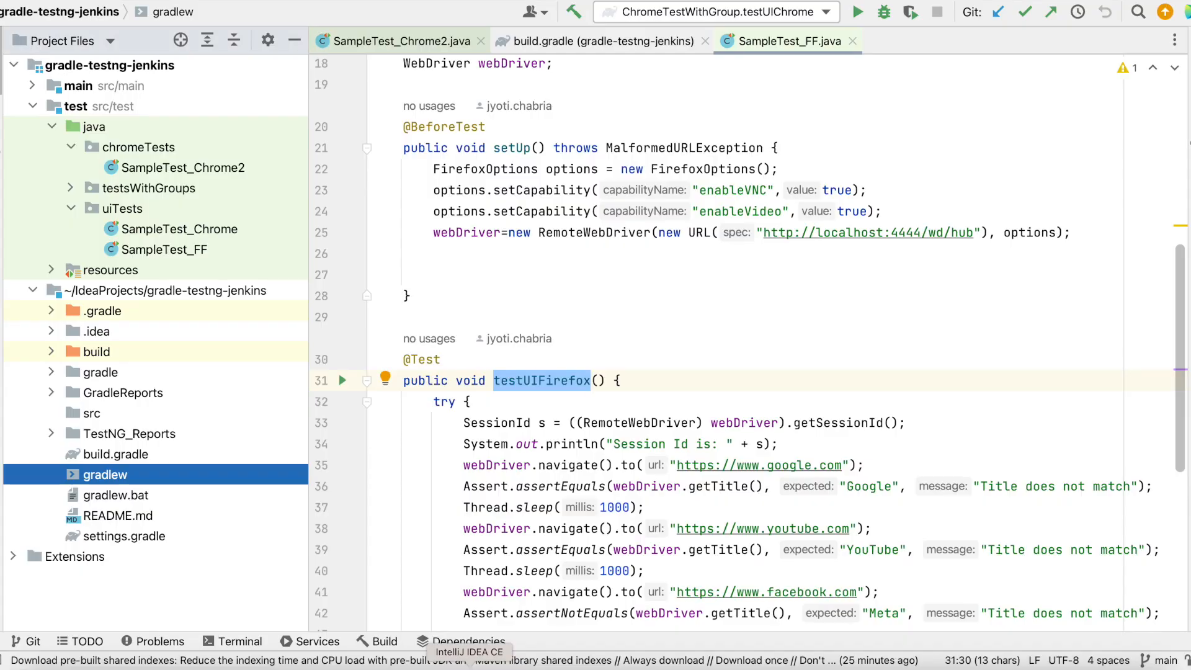
mouse_move(174, 168)
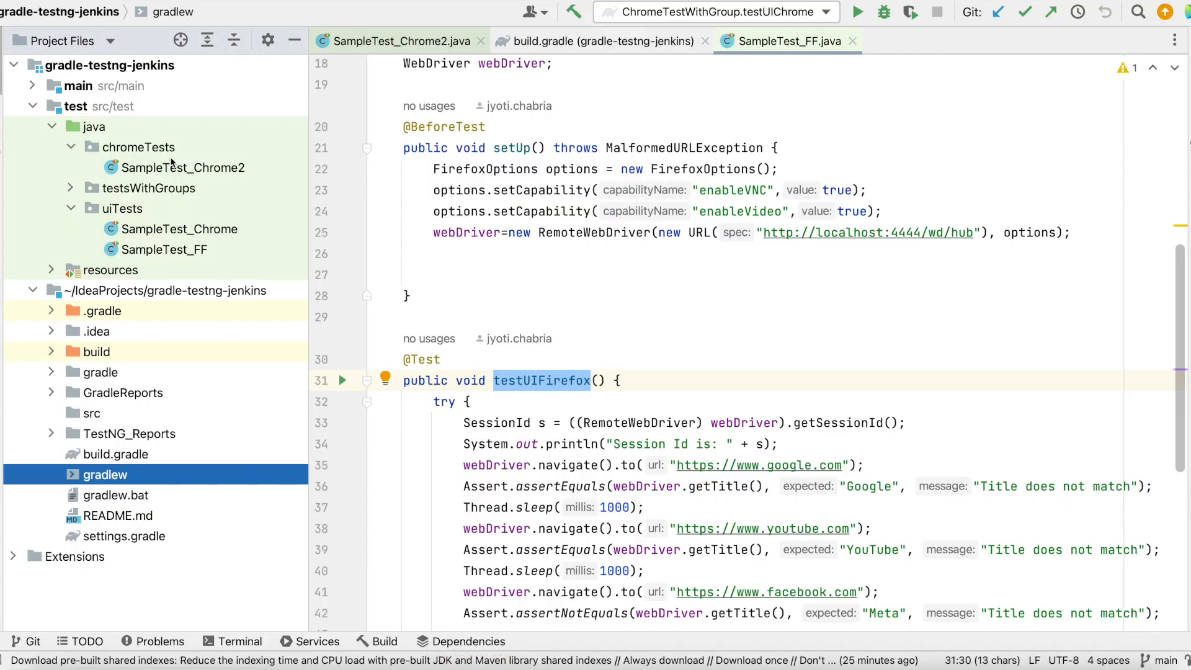
Expand testsWithGroups and open the ChromeTestWithGroup class
left_click(70, 188)
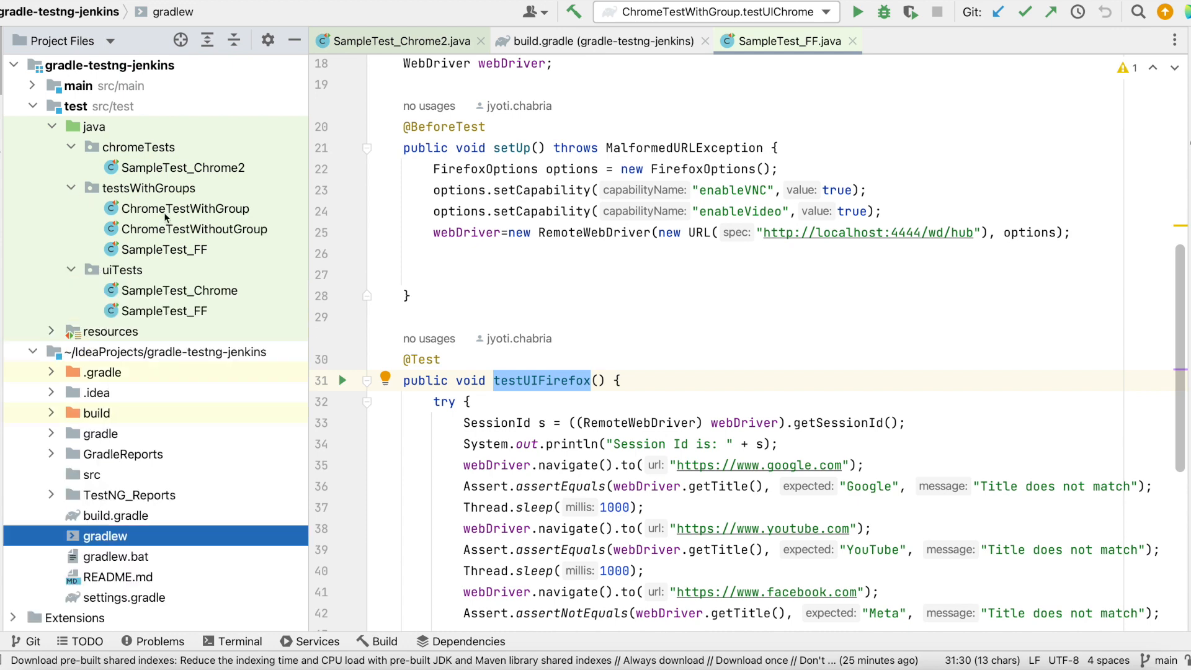
double_click(184, 208)
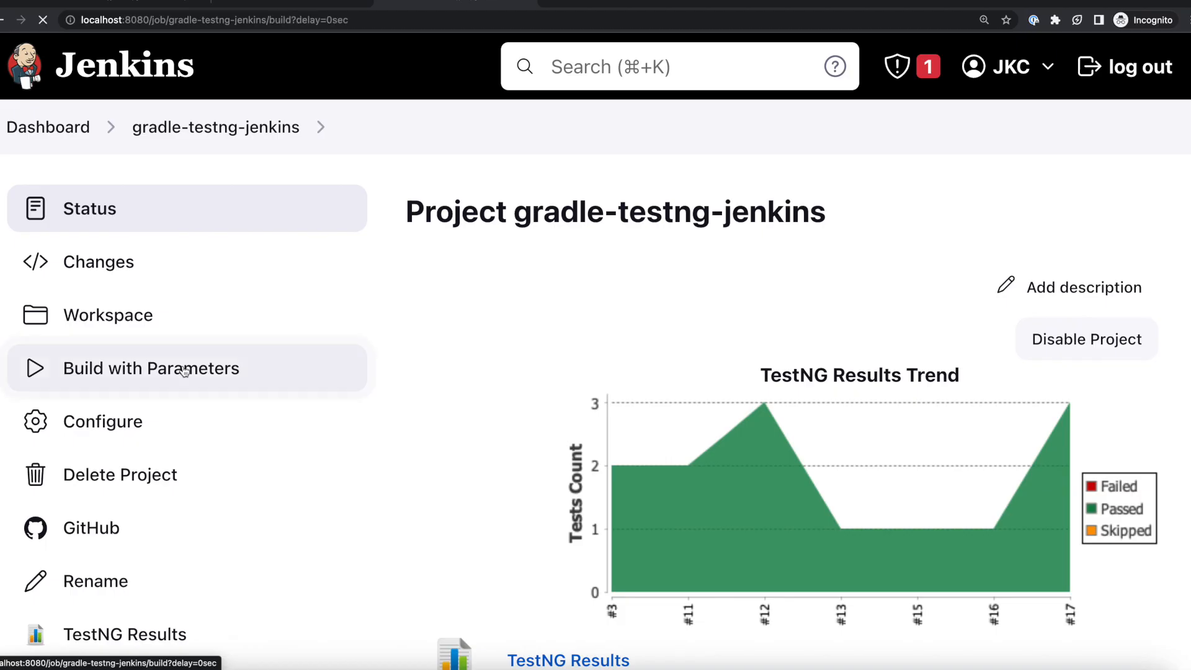
Run a parameterized build with the groups parameter set to chrome
left_click(151, 369)
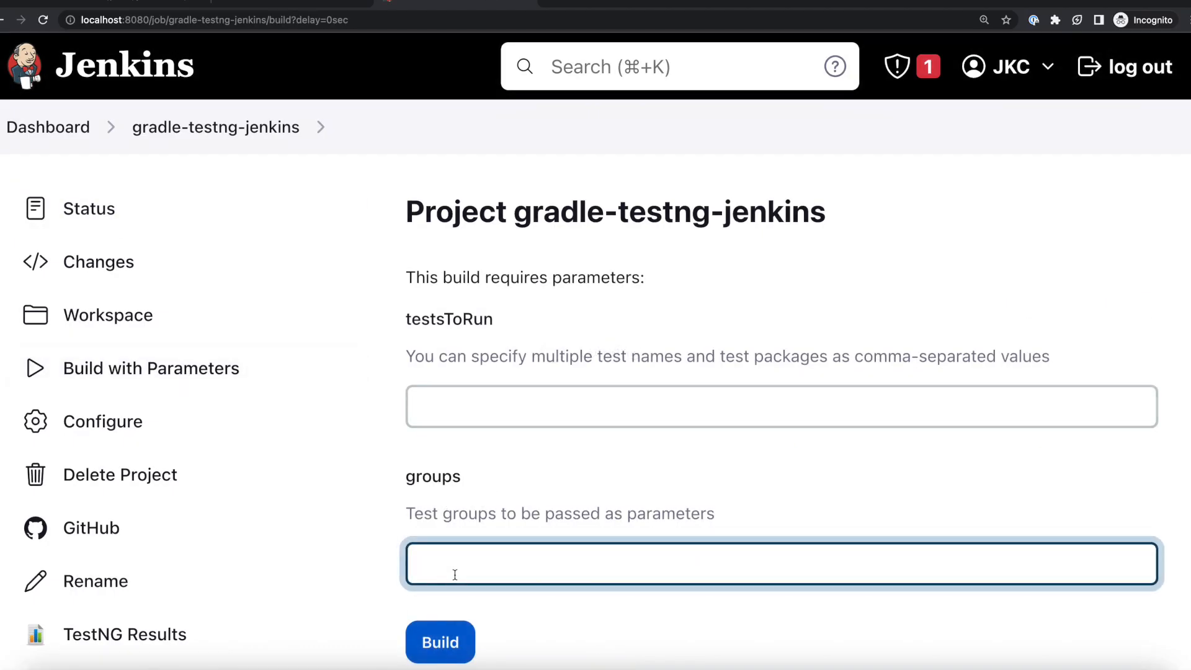
type("chrome")
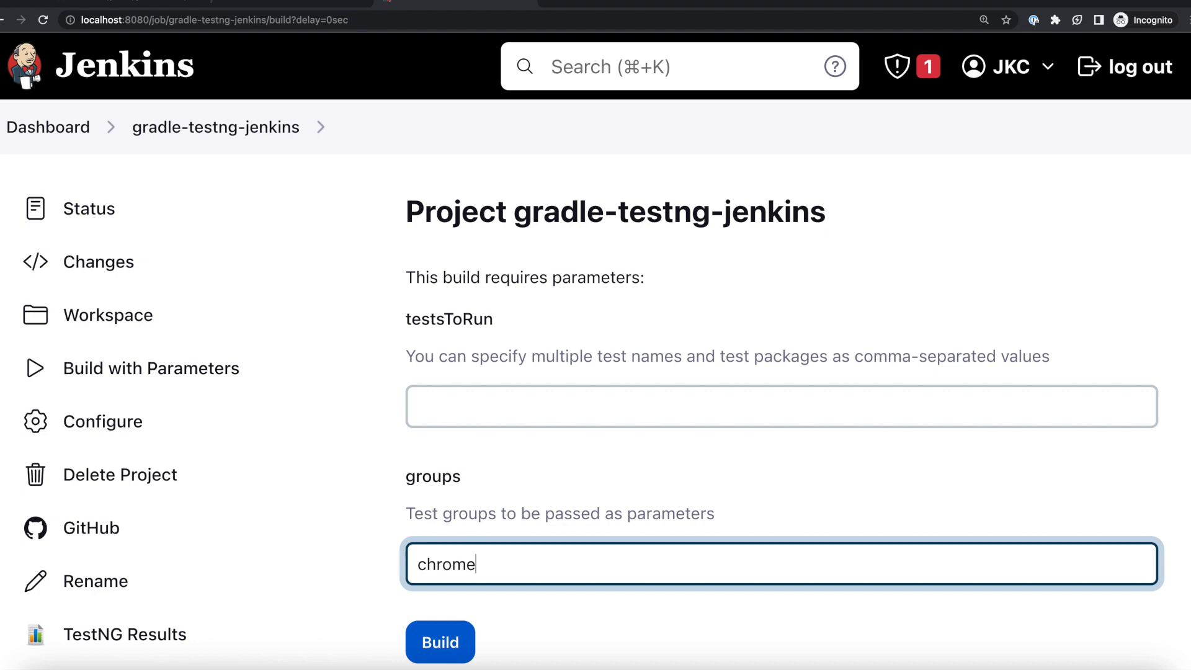
left_click(439, 641)
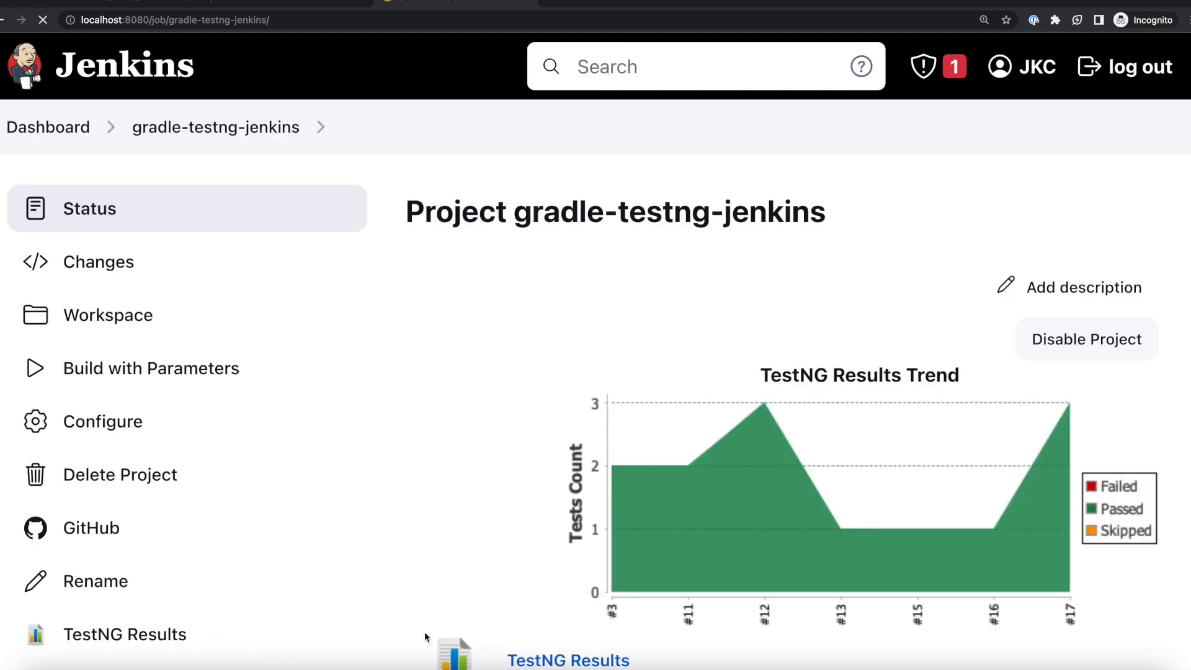
Open build #18's testsWithGroups results showing ChromeTestWithGroup.testUIChrome passed
scroll("down", 3)
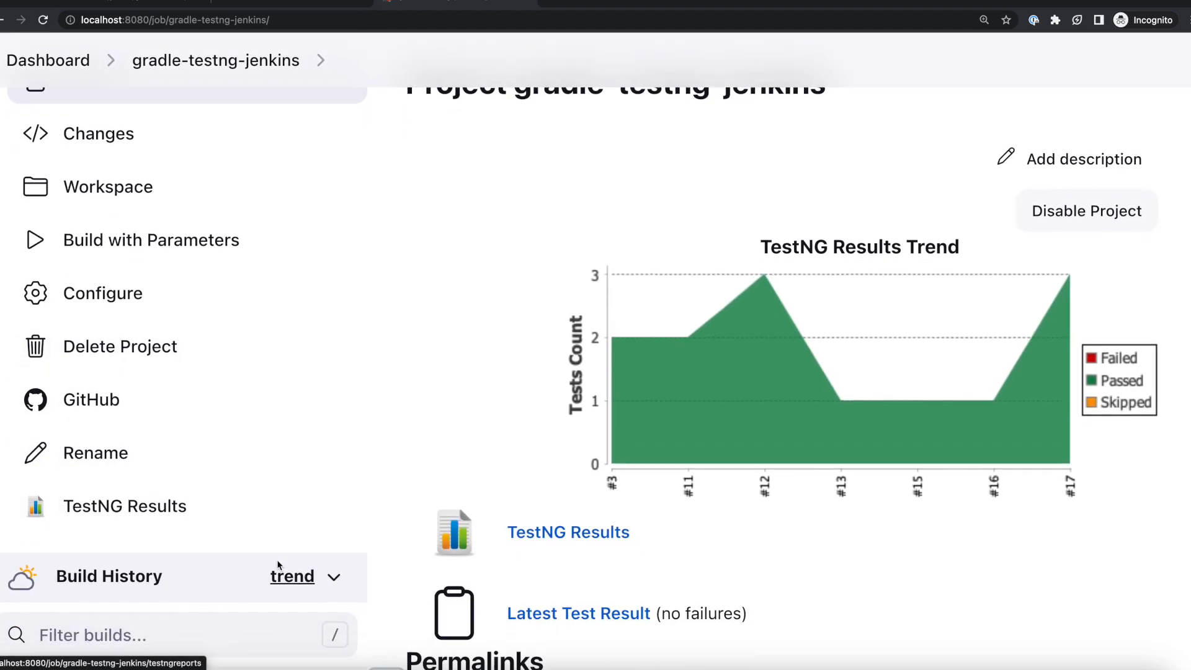
scroll("down", 3)
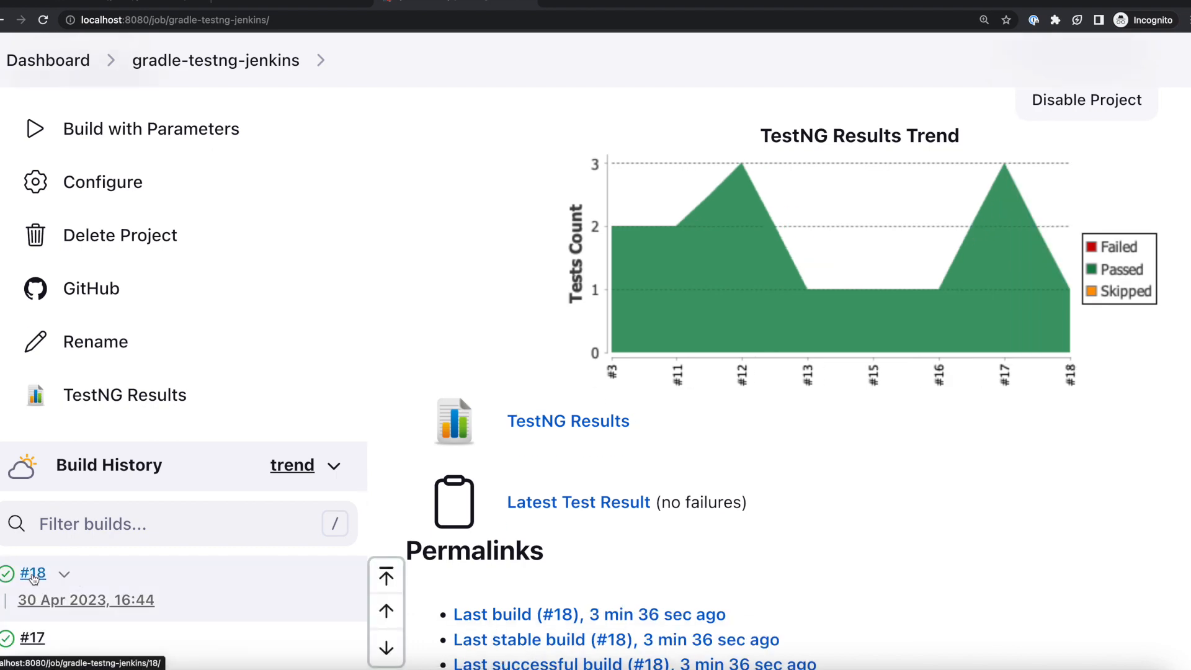
left_click(567, 420)
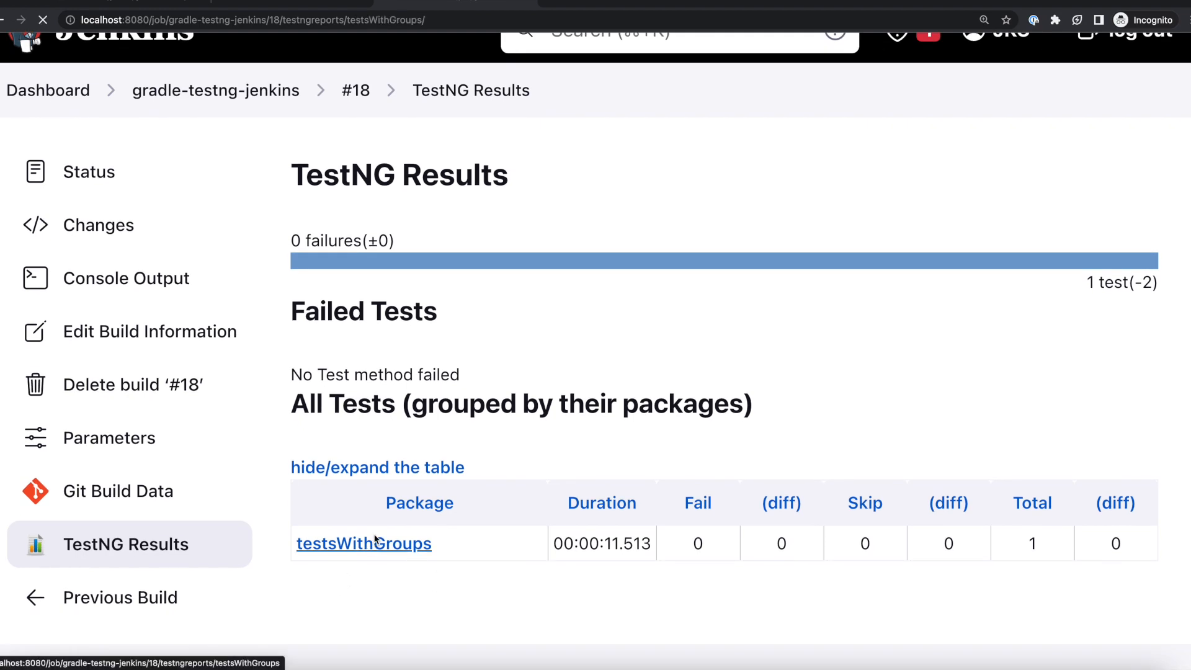
left_click(364, 543)
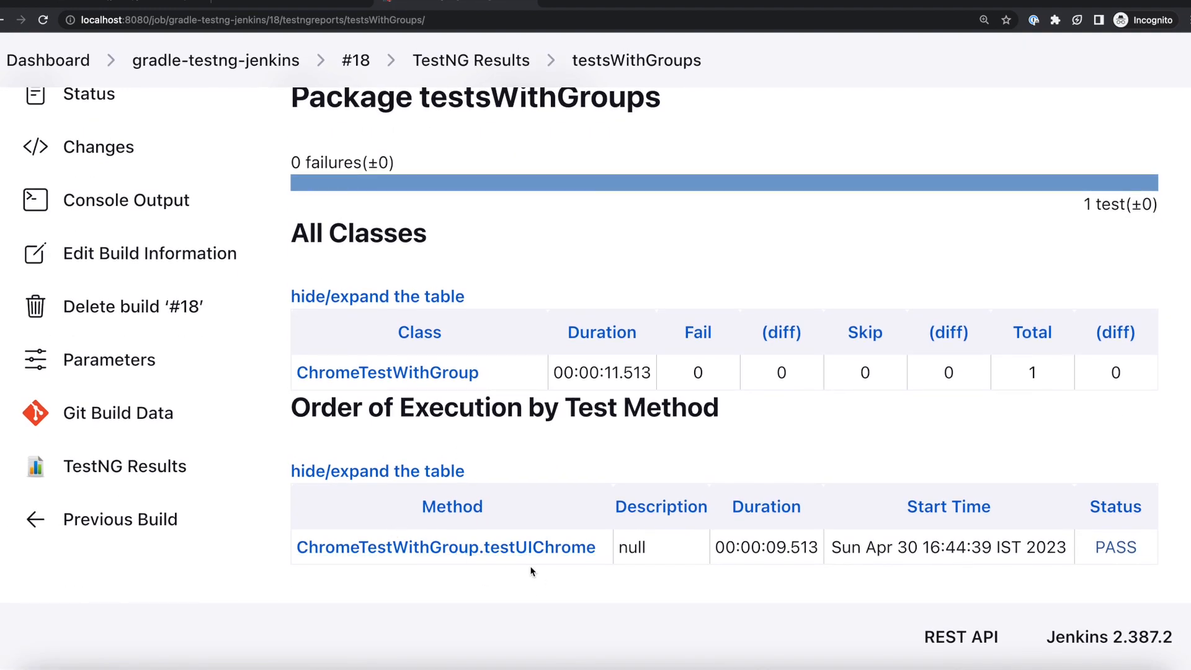